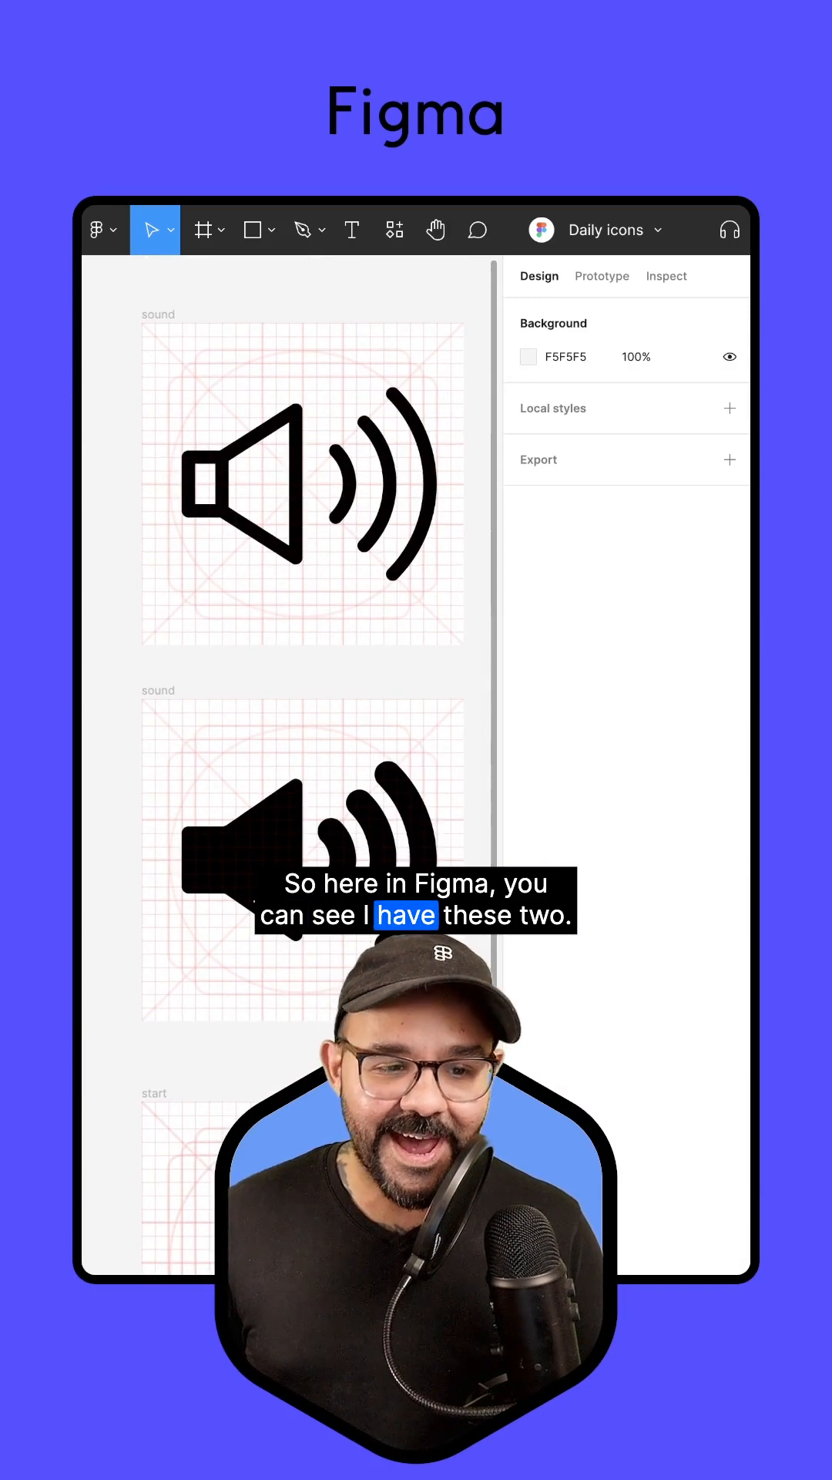
Set Figma's small nudge amount to 0.5, keeping big nudge at 8.
scroll("down", 3)
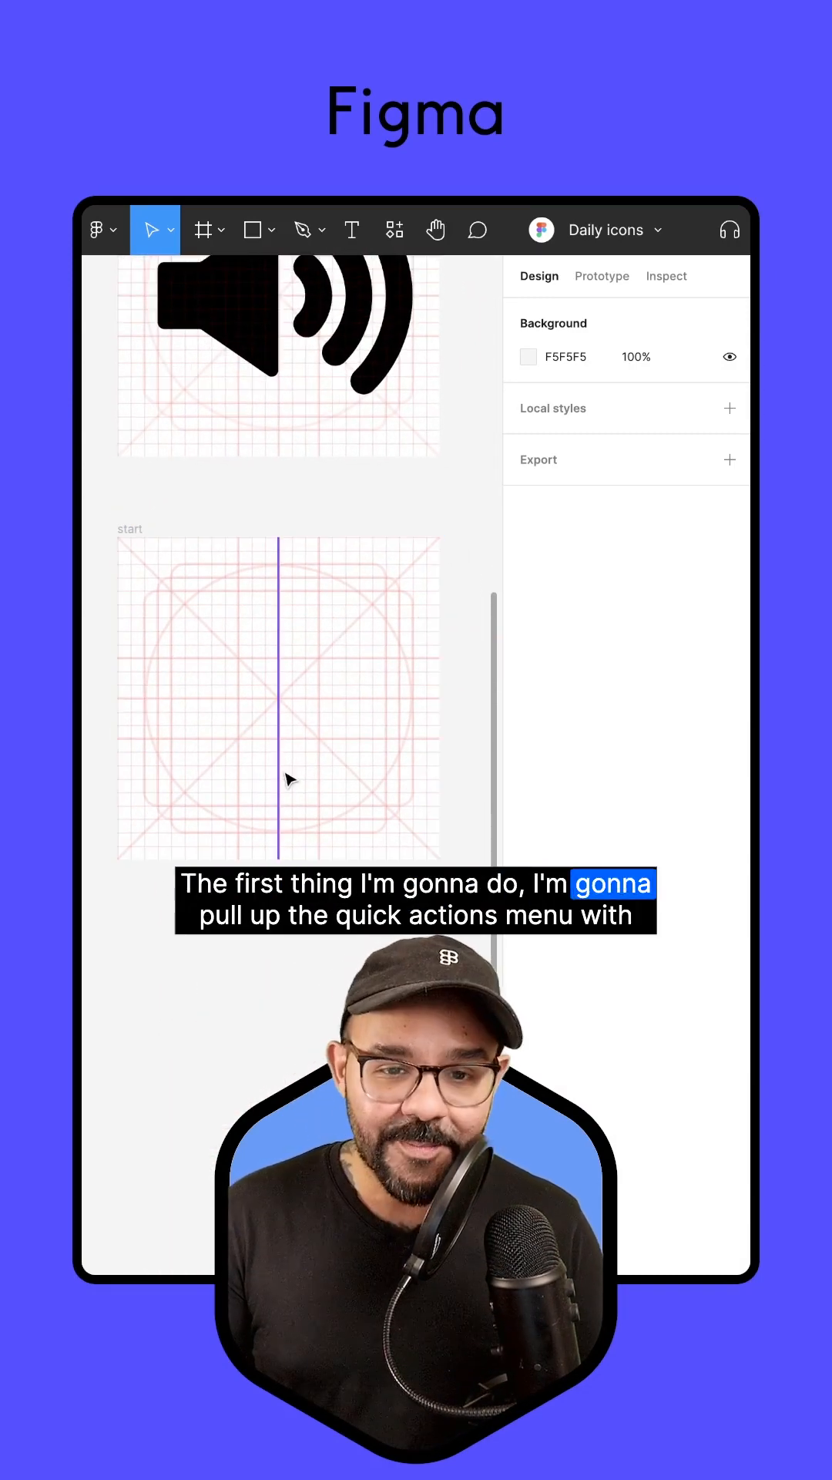
key("Cmd+P")
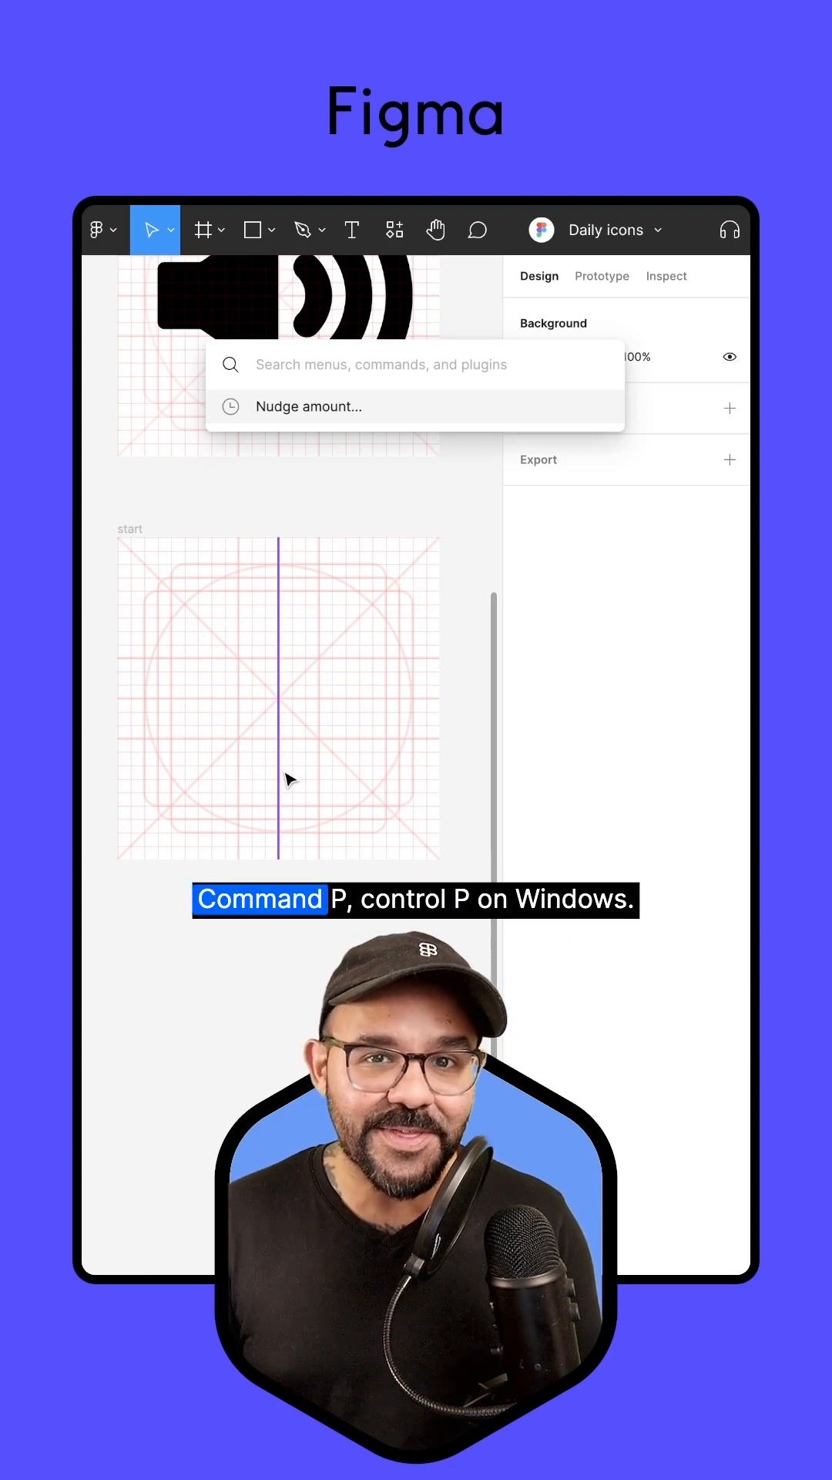
left_click(308, 406)
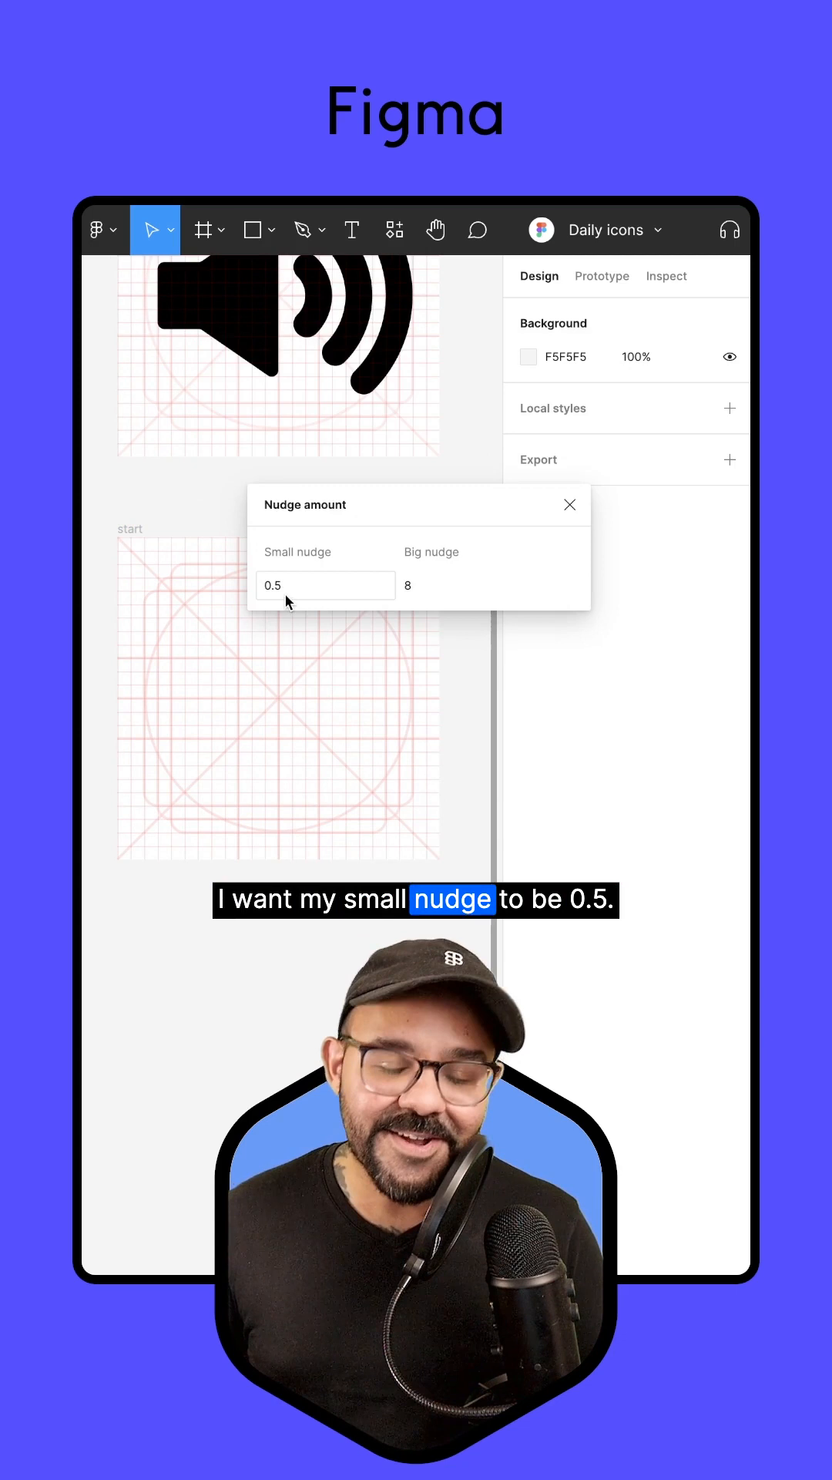
left_click(570, 504)
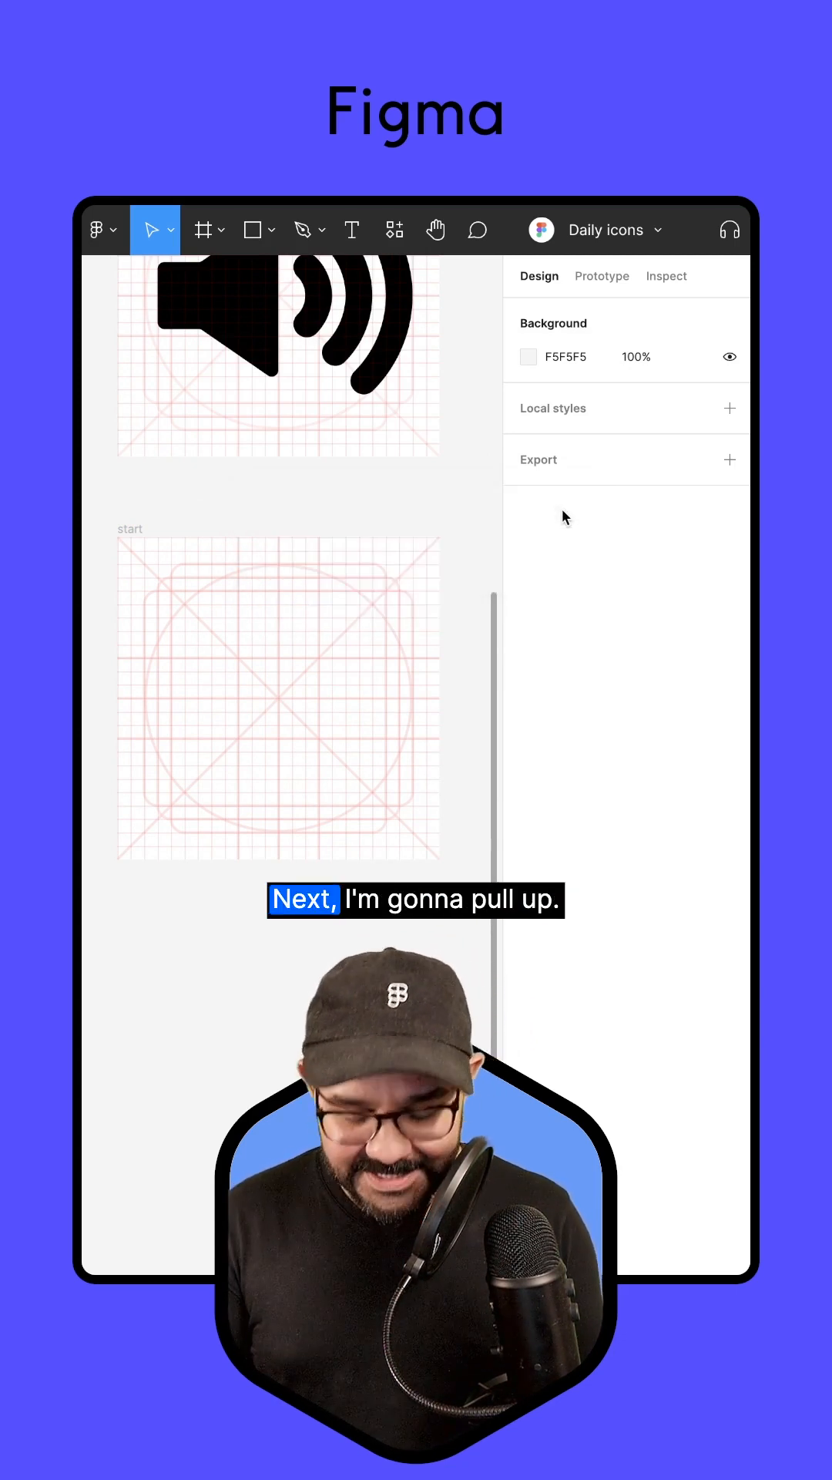
key("Cmd+/")
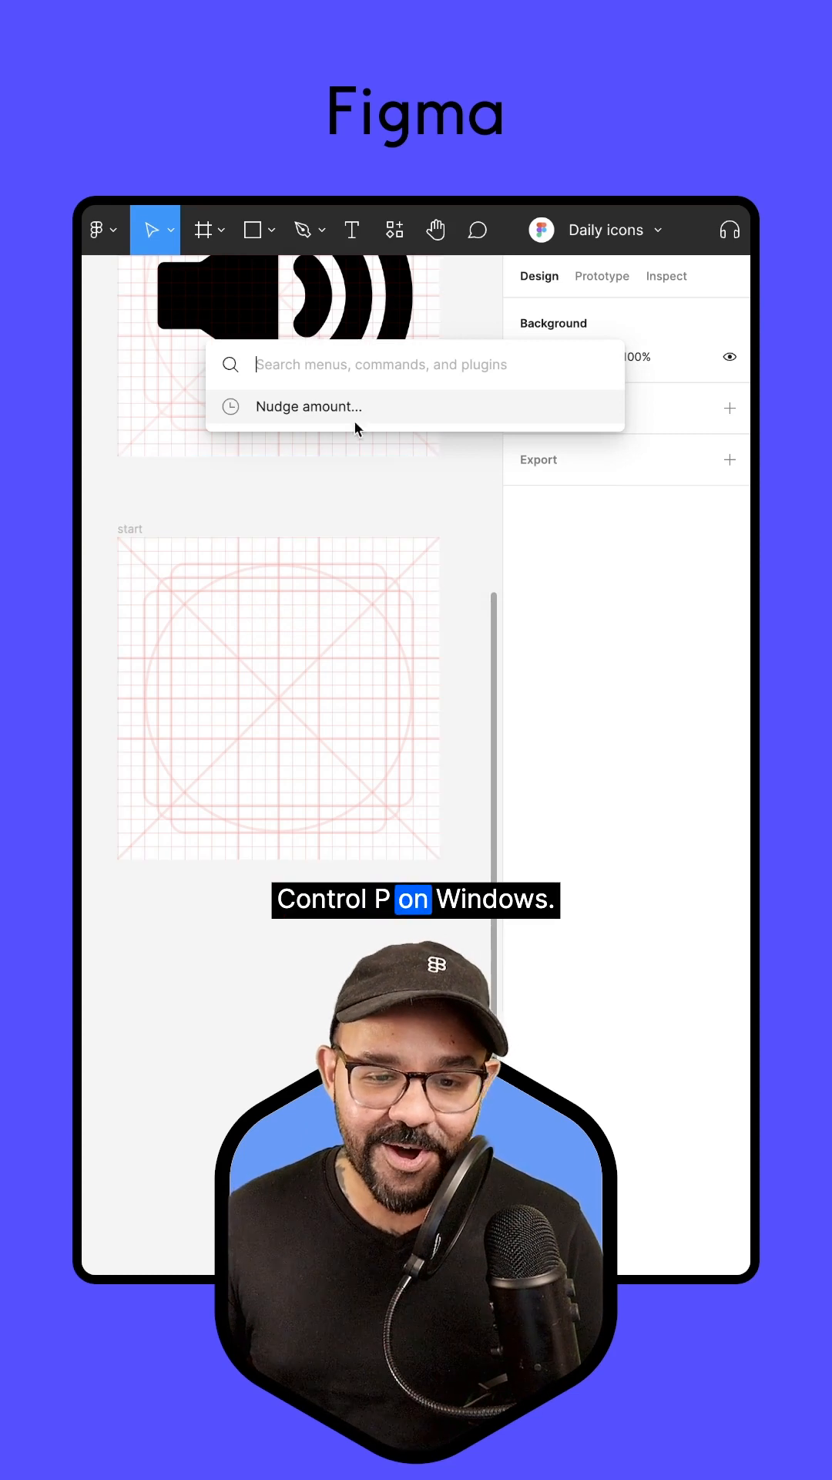
type("sna")
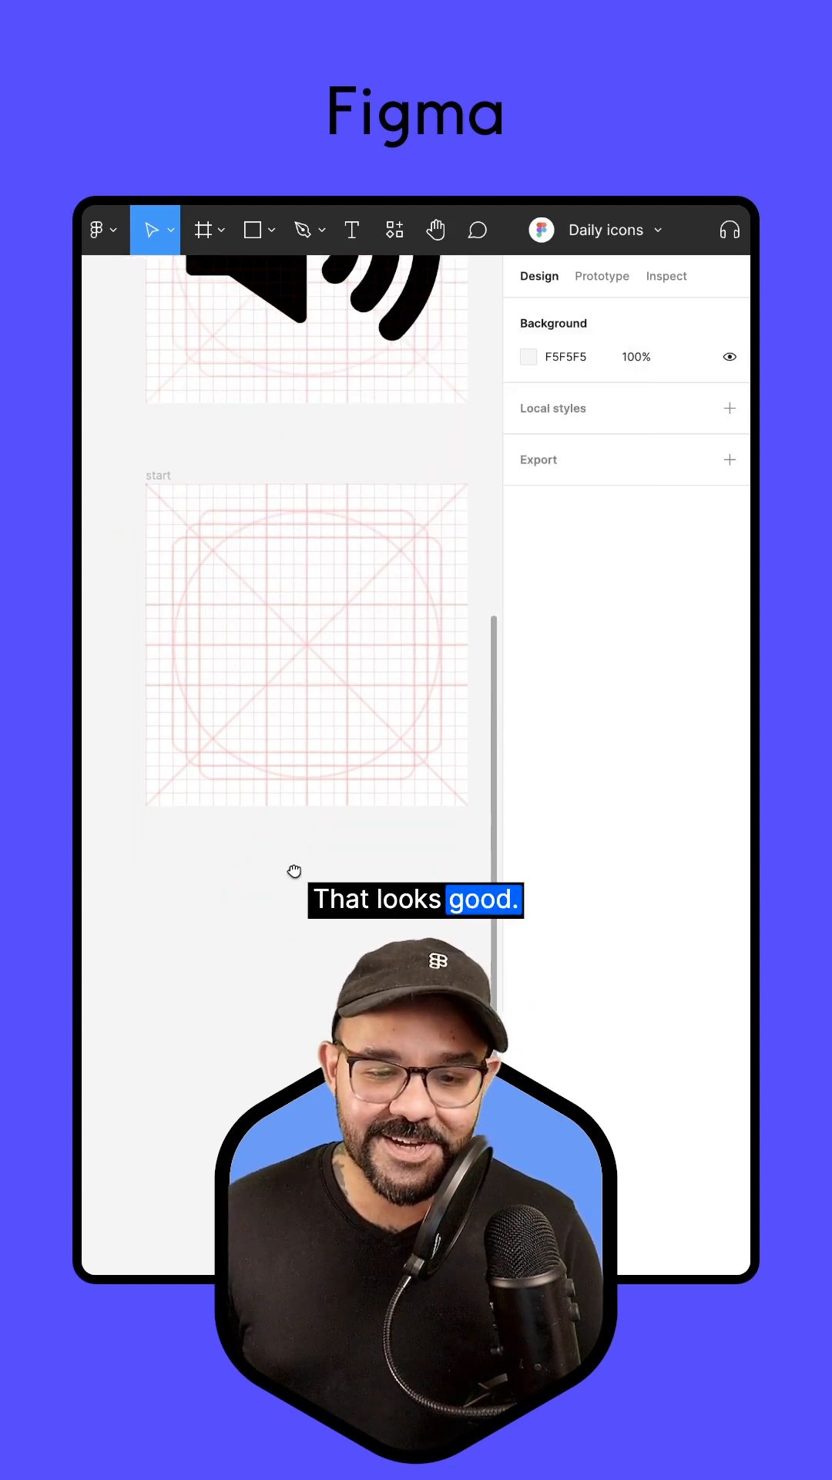
Draw a 20 × 20 circle outward from the centre of the start frame.
key("o")
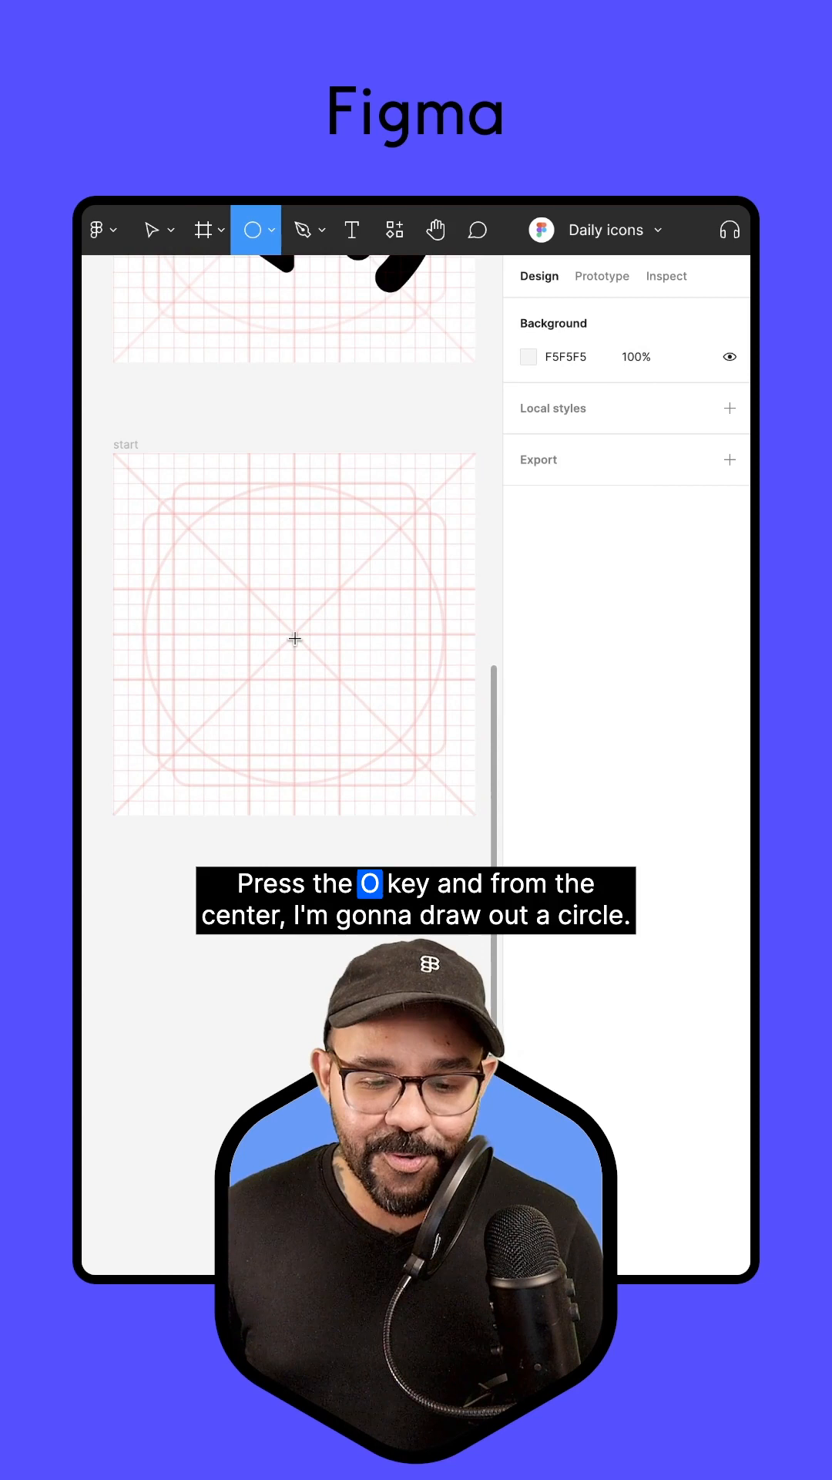
left_click_drag(294, 637, 311, 651)
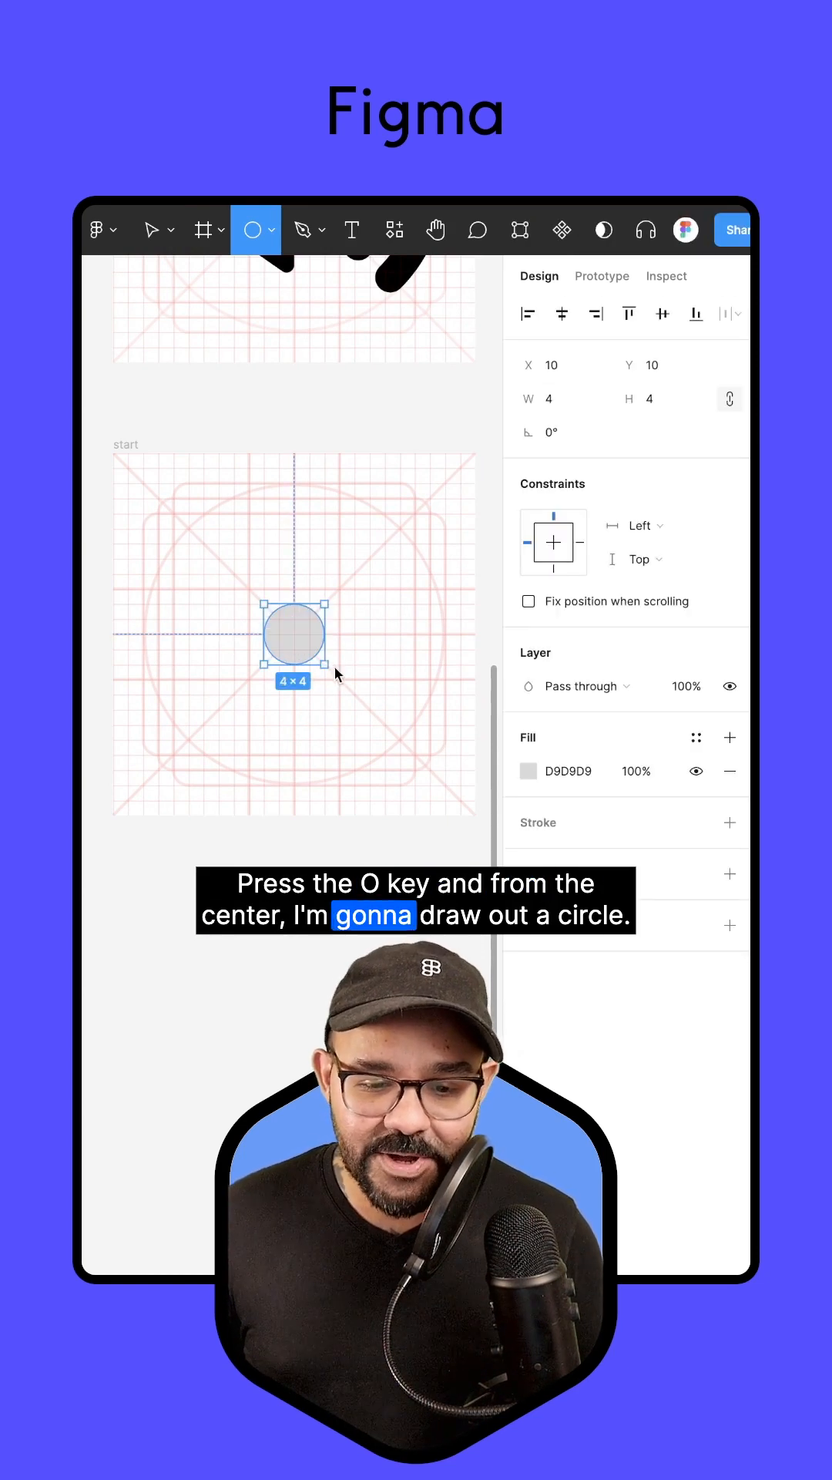
left_click_drag(335, 673, 395, 717)
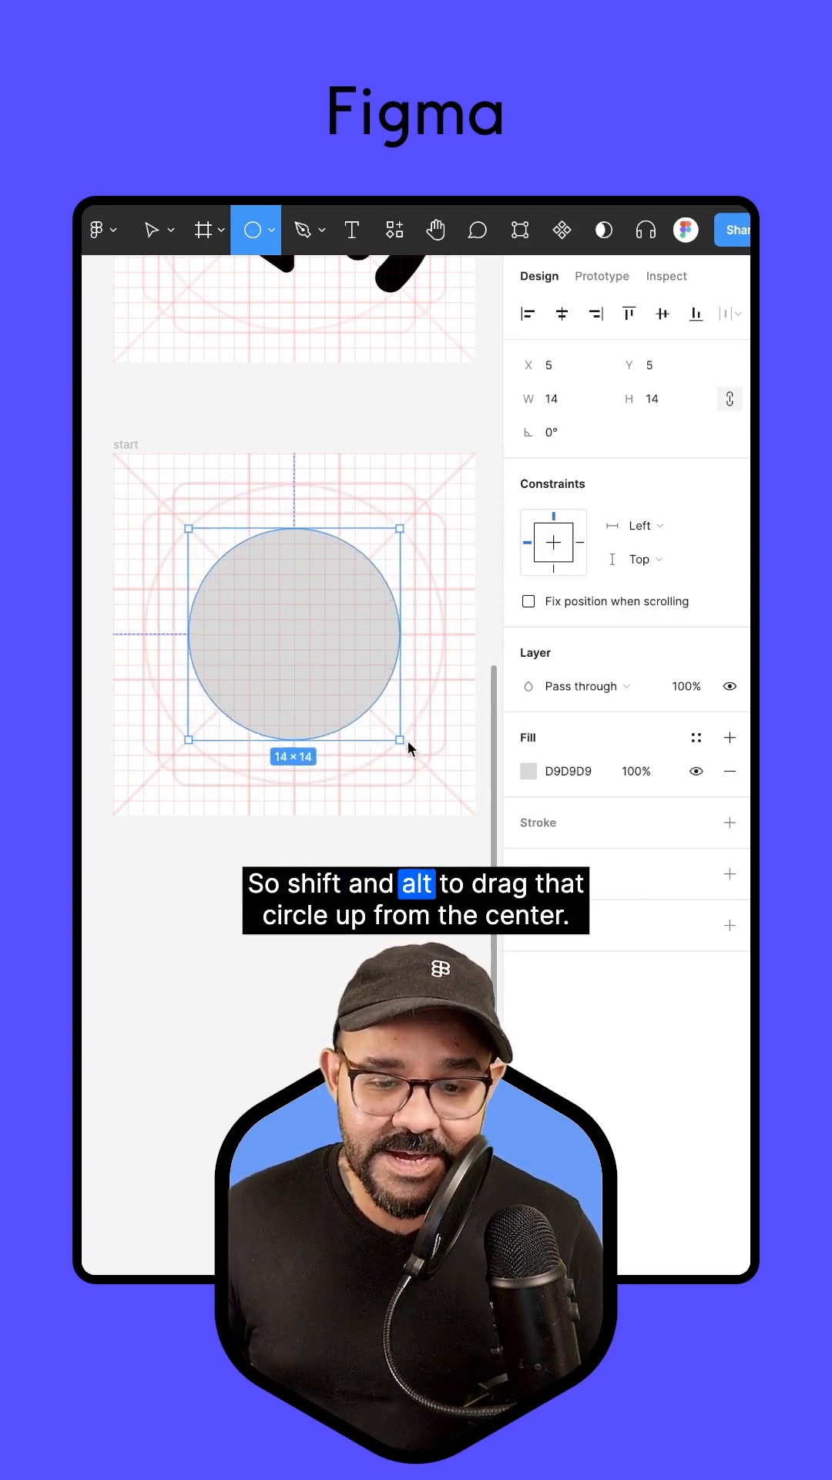
left_click_drag(400, 763, 434, 633)
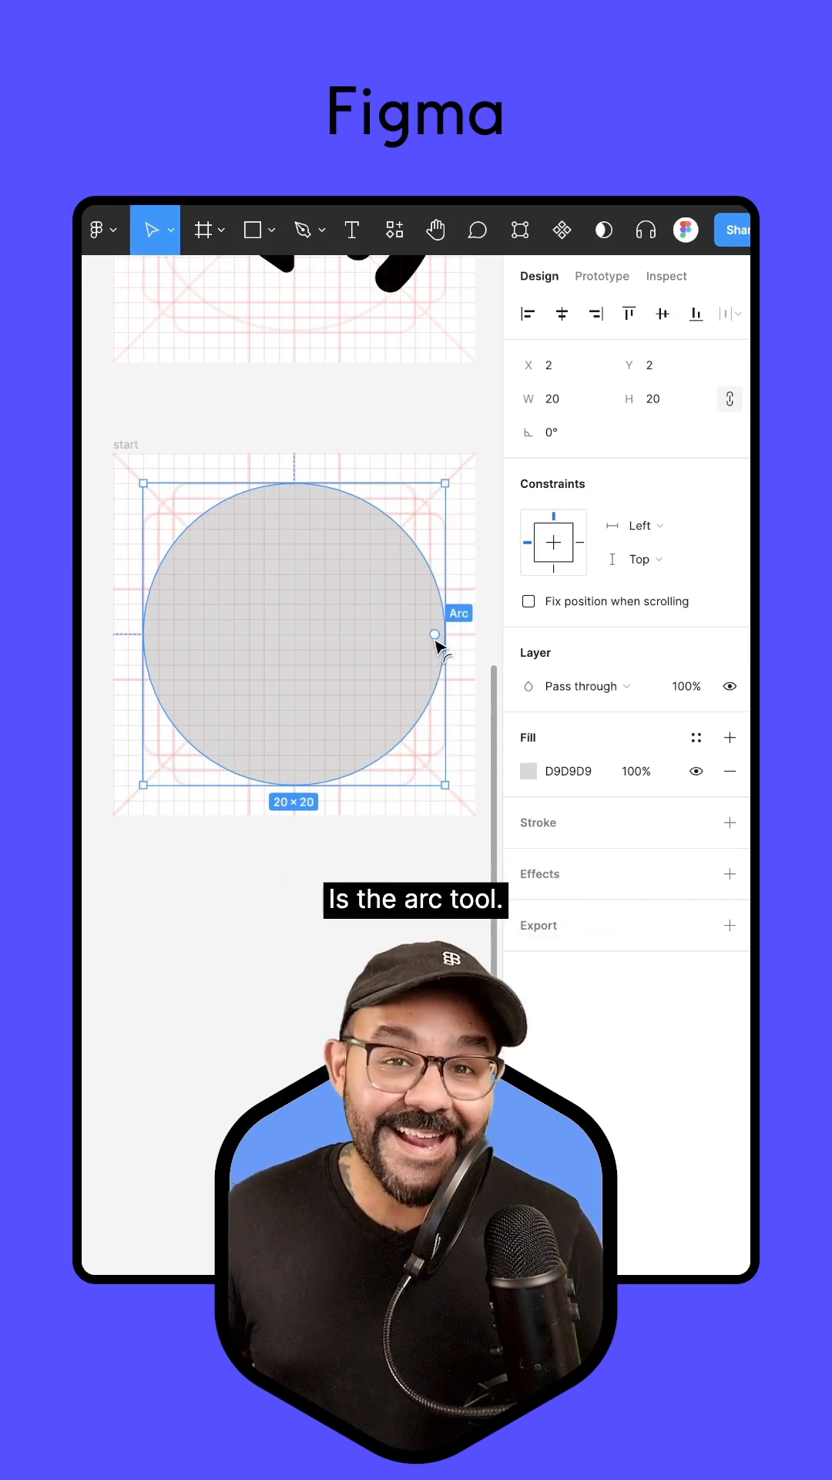
Reshape the circle into a right-facing arc: start 90°, sweep −50%, ratio 100%.
left_click_drag(434, 633, 398, 726)
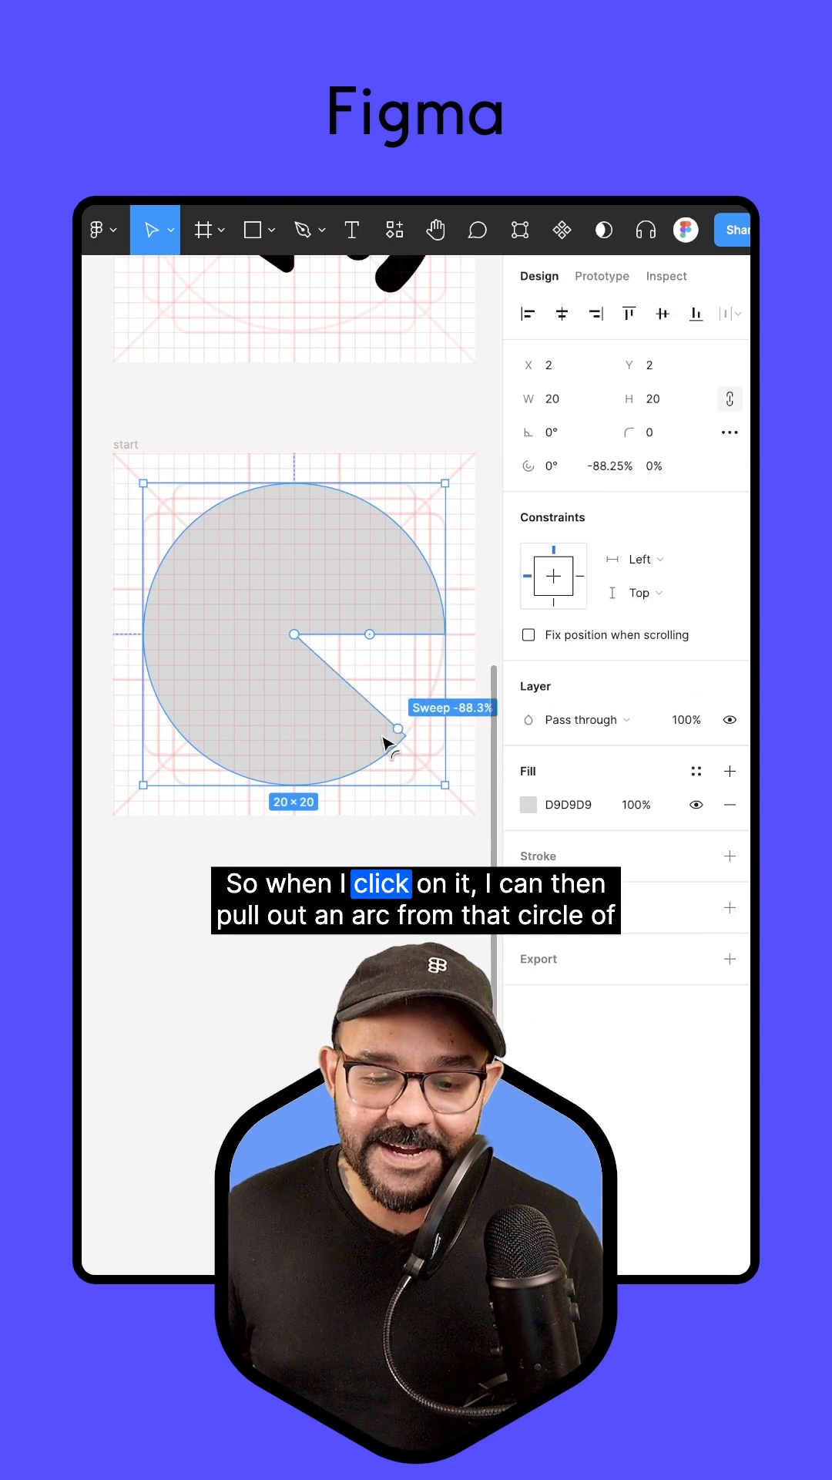
left_click_drag(396, 730, 206, 604)
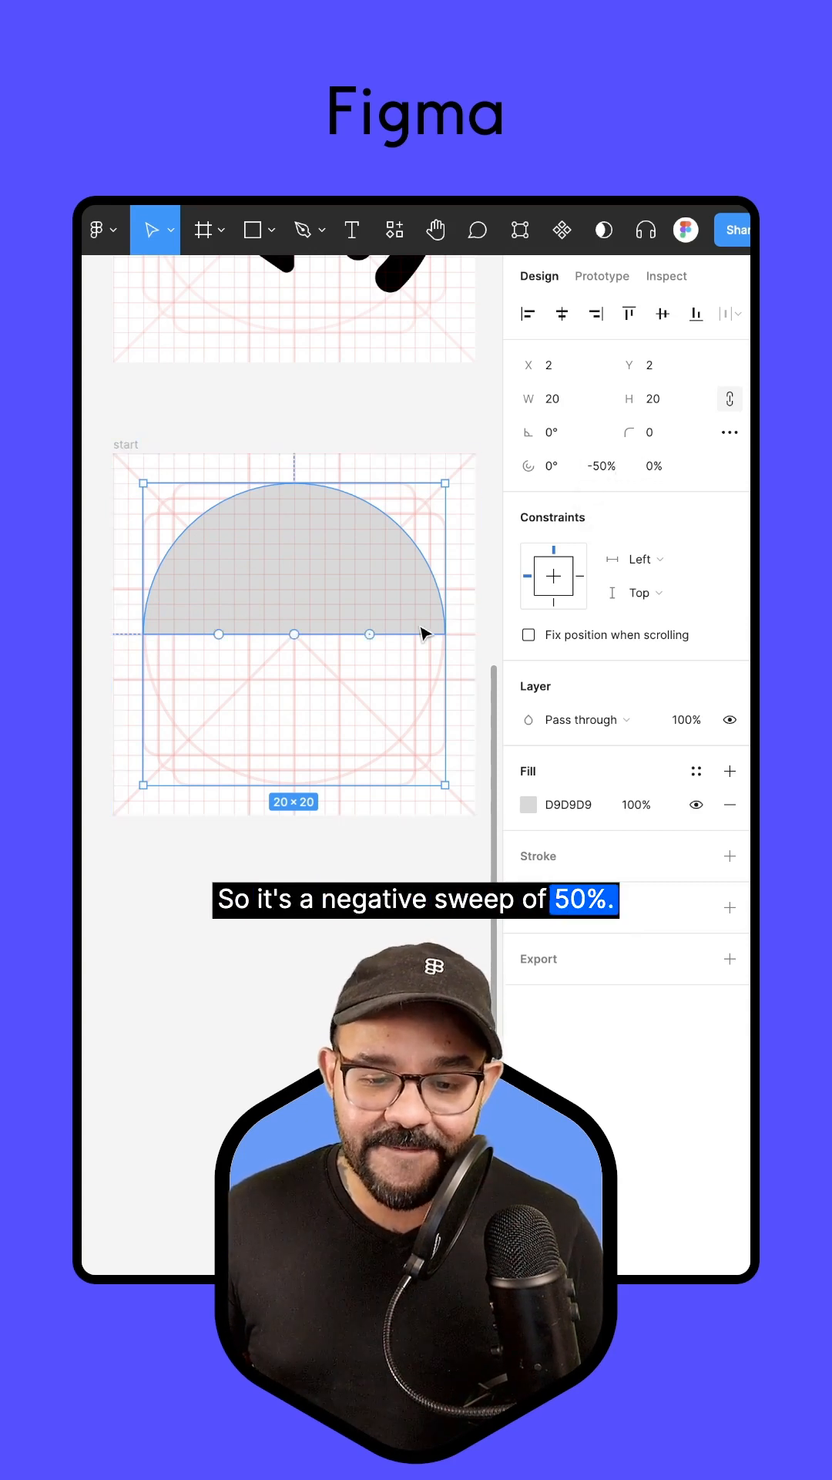
left_click_drag(375, 634, 294, 722)
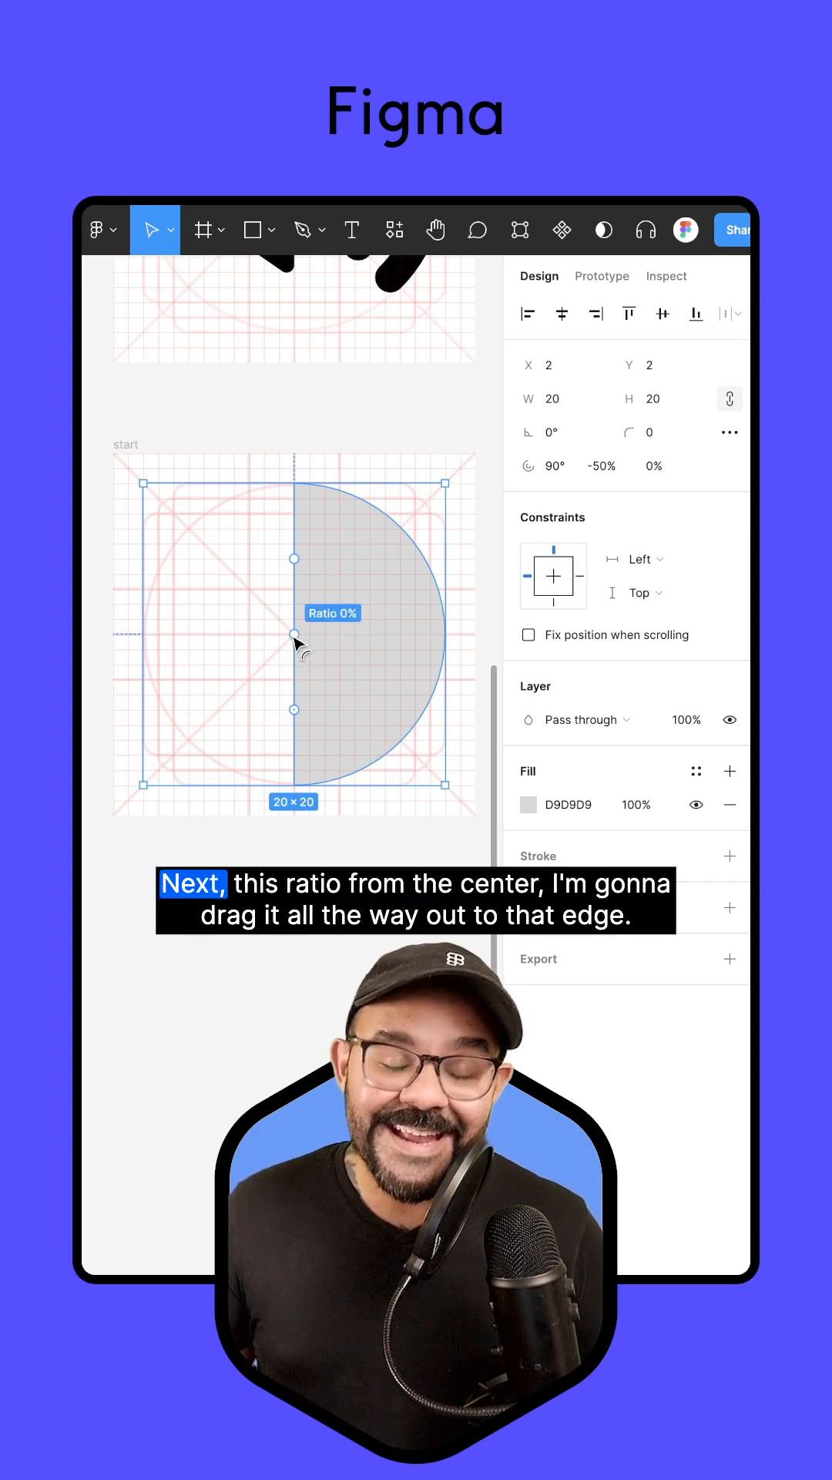
left_click_drag(294, 635, 325, 646)
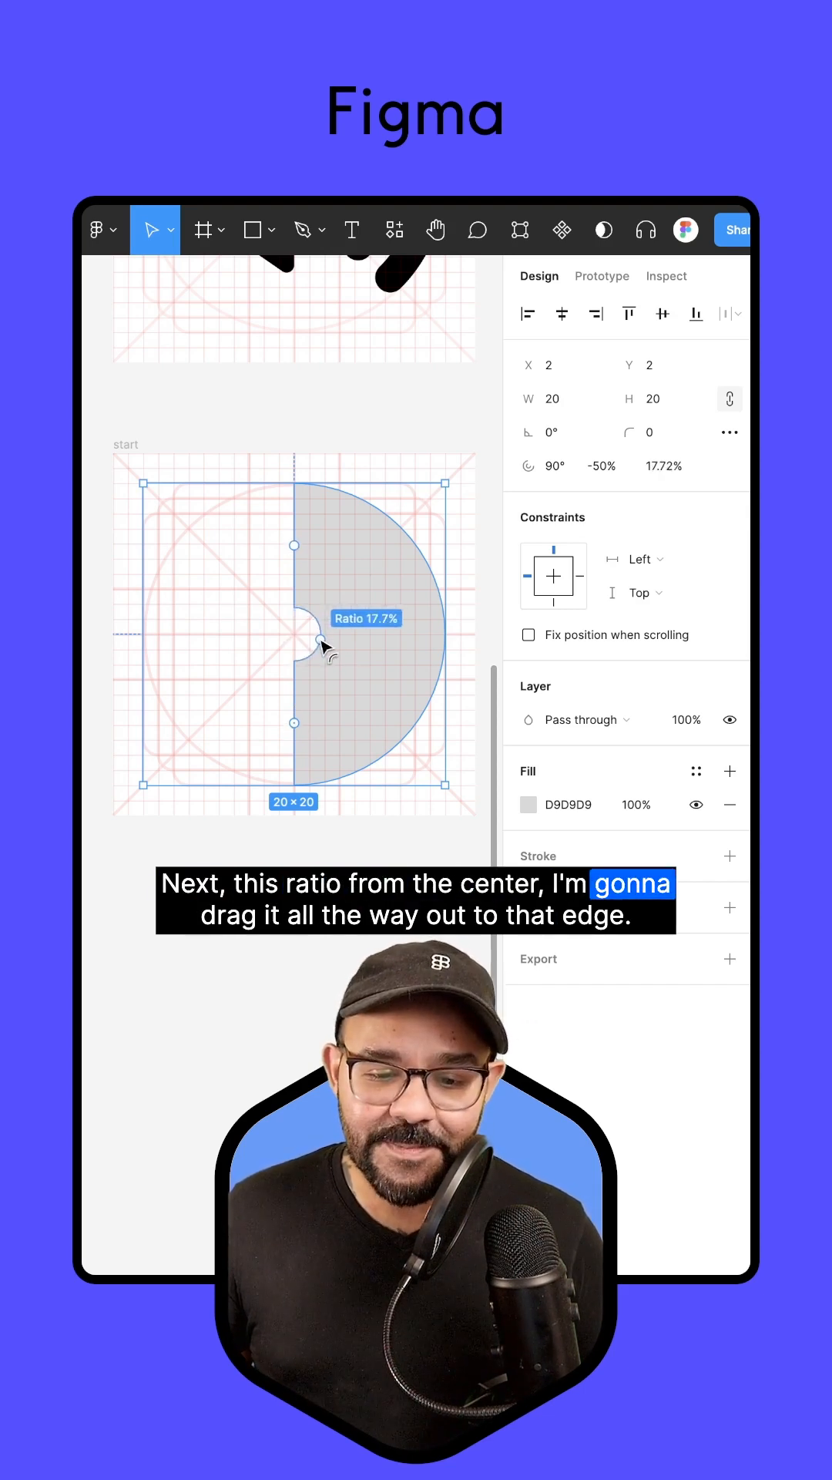
left_click_drag(323, 642, 444, 635)
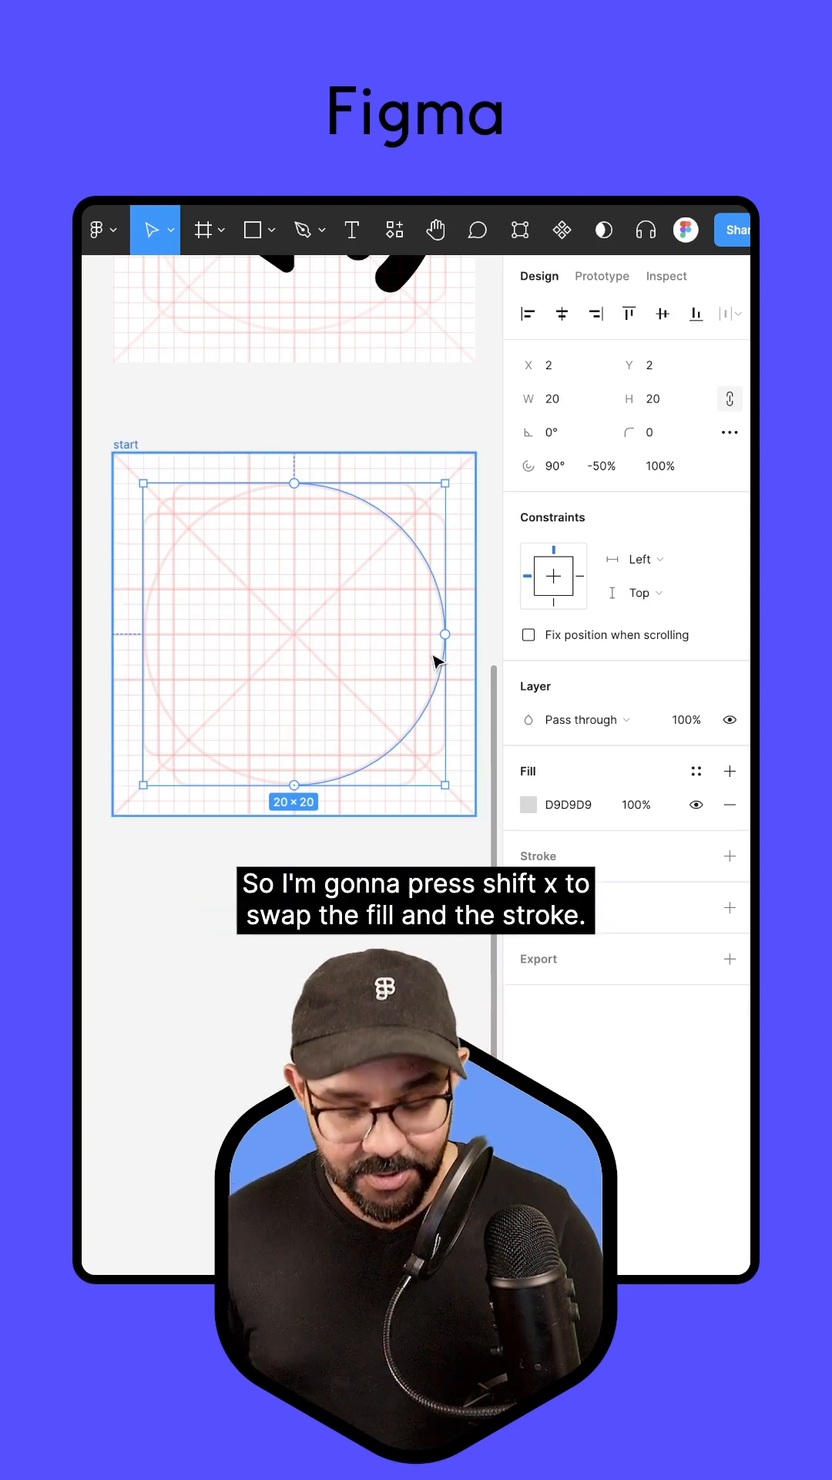
Swap the arc's fill for a black #000000 stroke and shift its start angle.
key("shift+x")
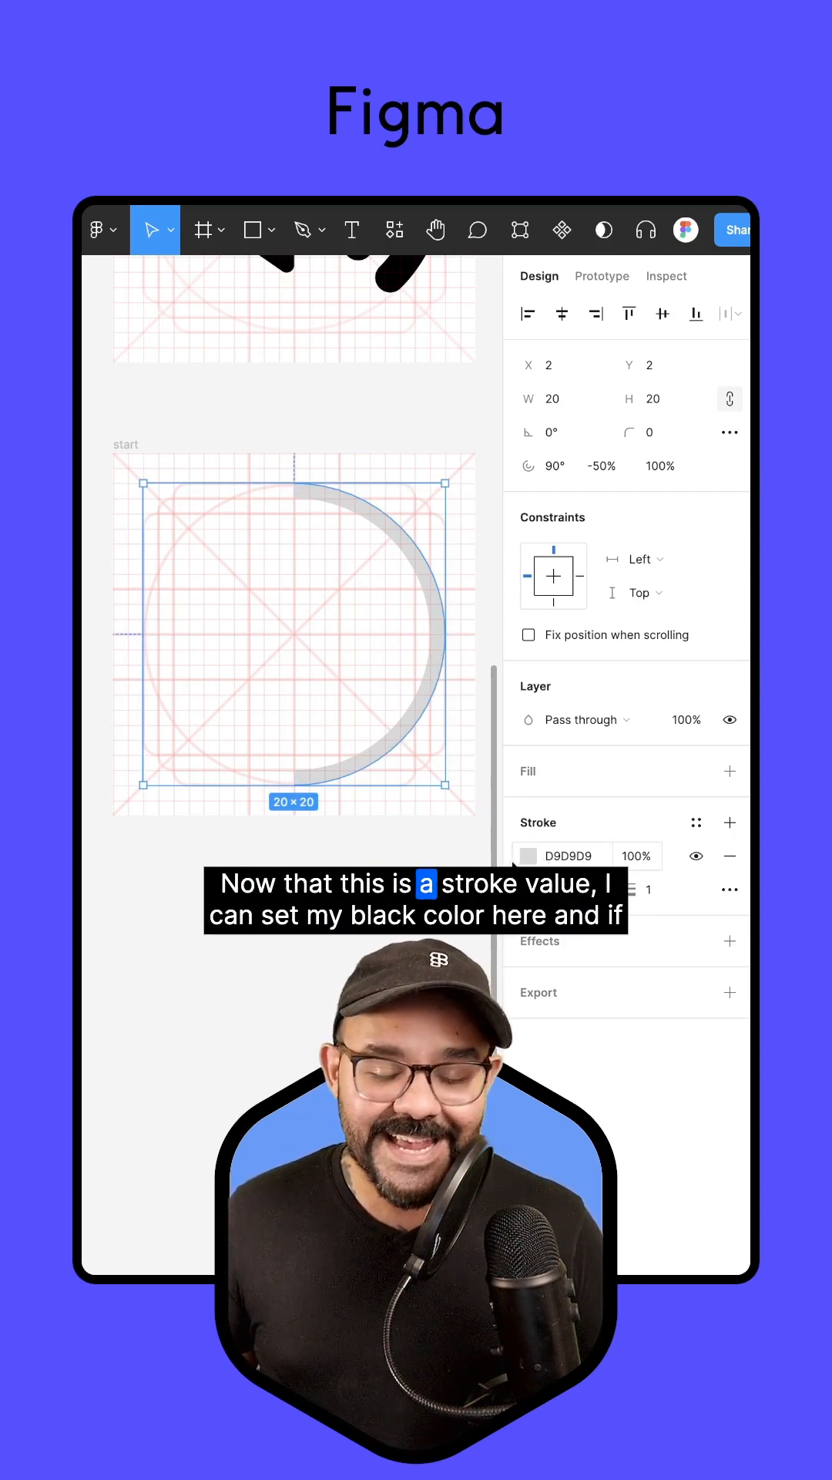
left_click(528, 856)
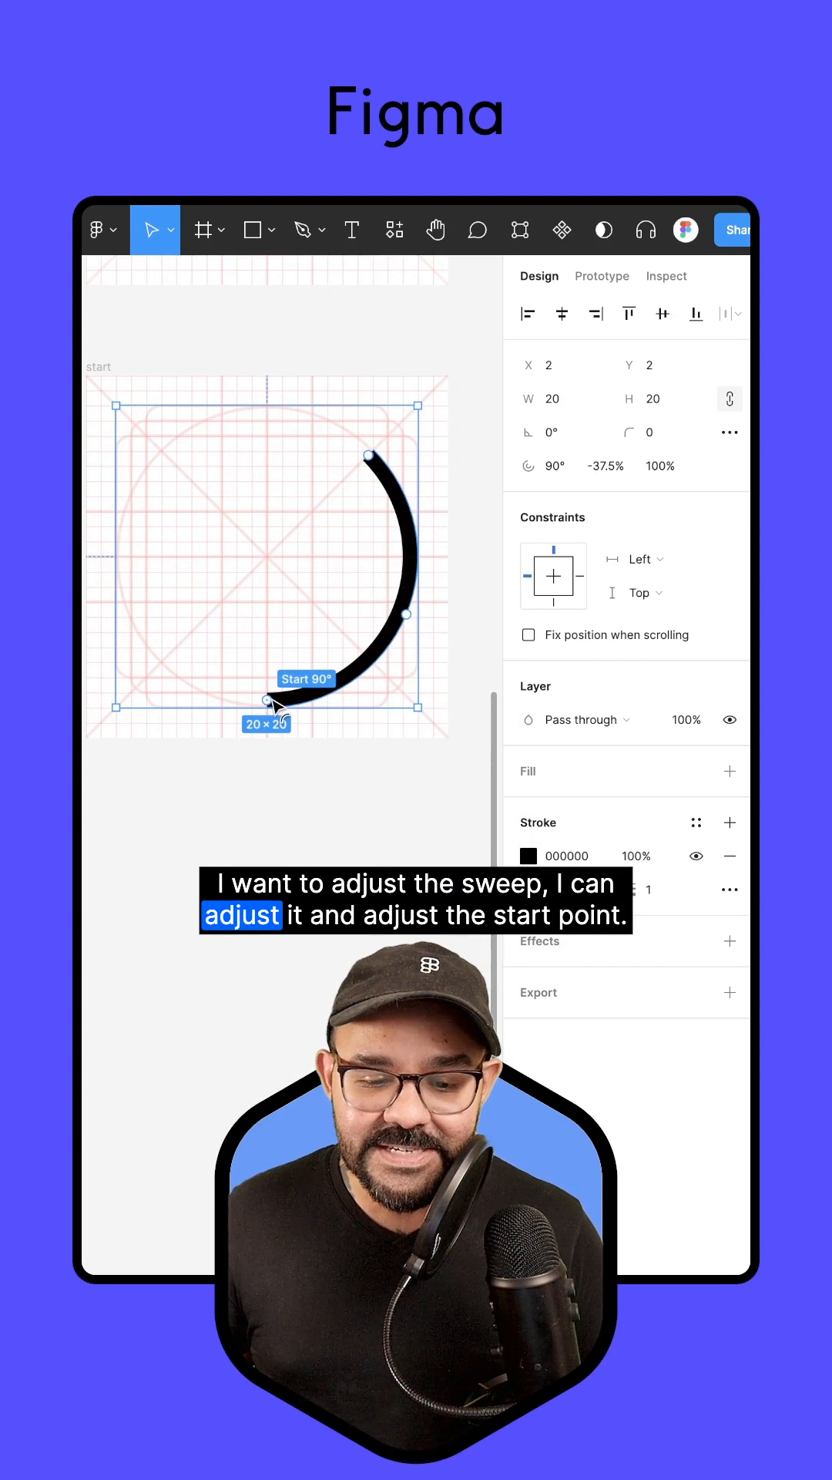
left_click_drag(267, 698, 340, 442)
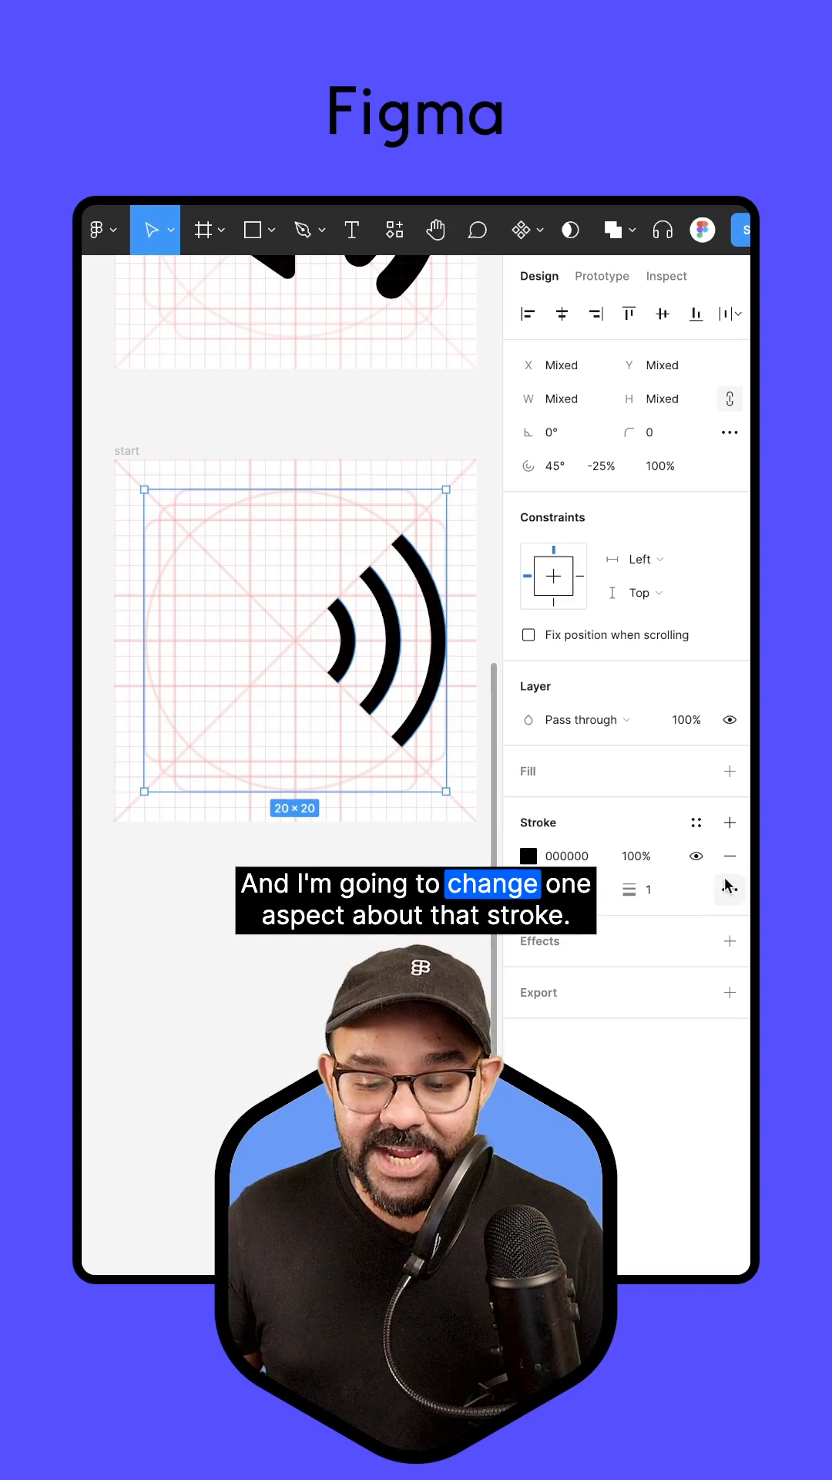
Give the three sound-wave arcs round end caps.
left_click(729, 889)
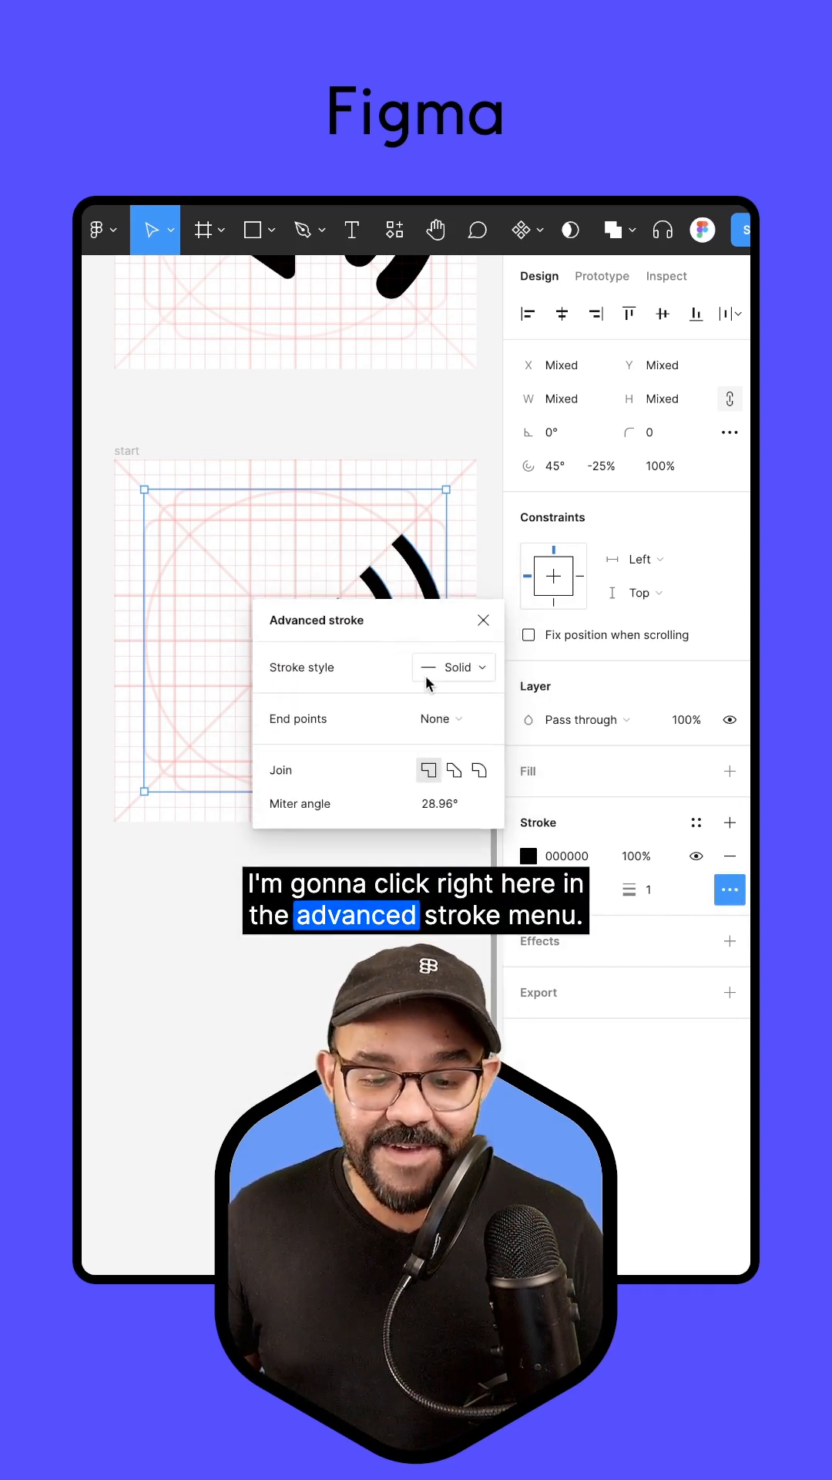
left_click(440, 718)
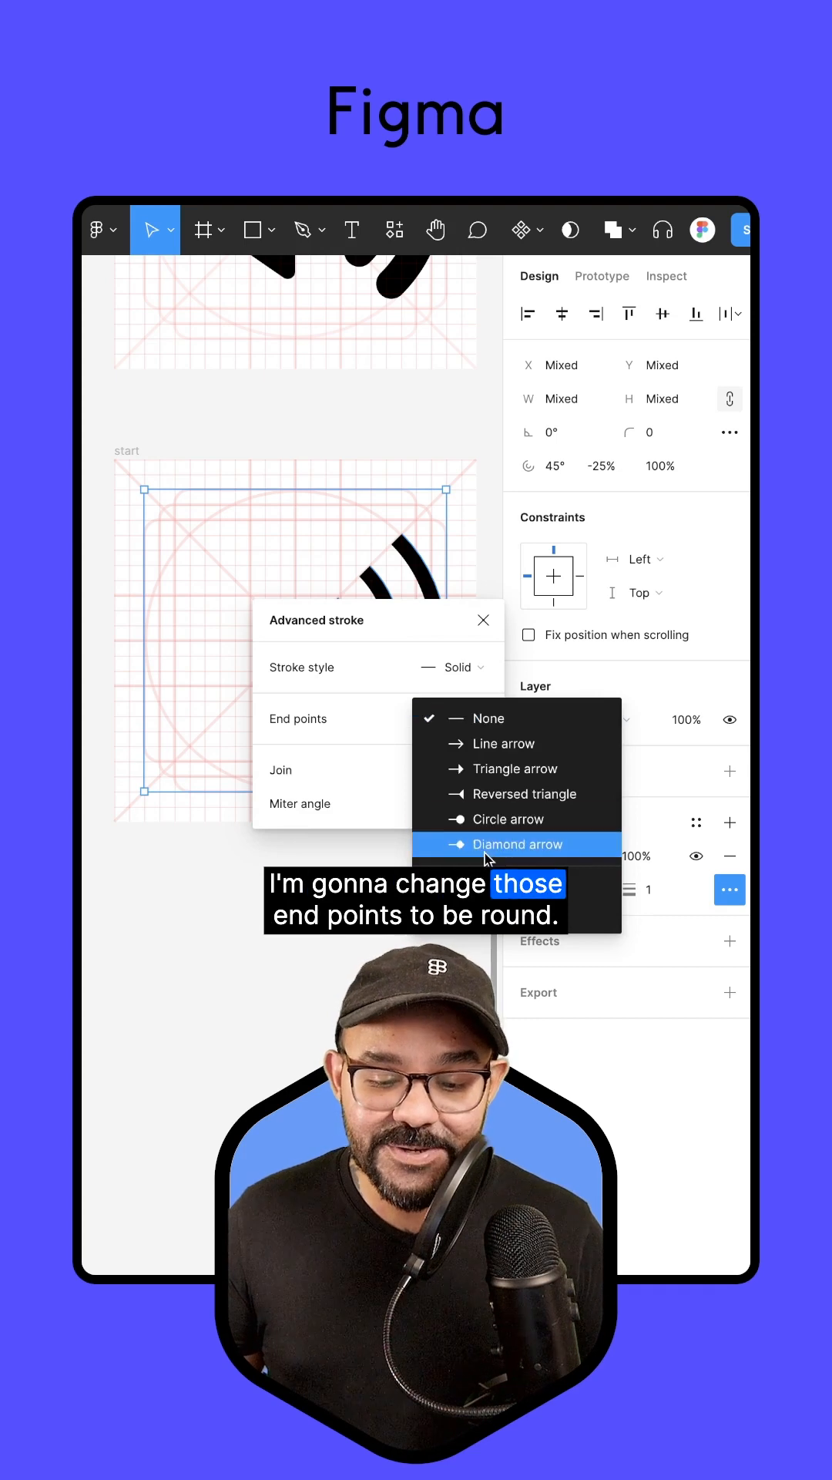
left_click(489, 718)
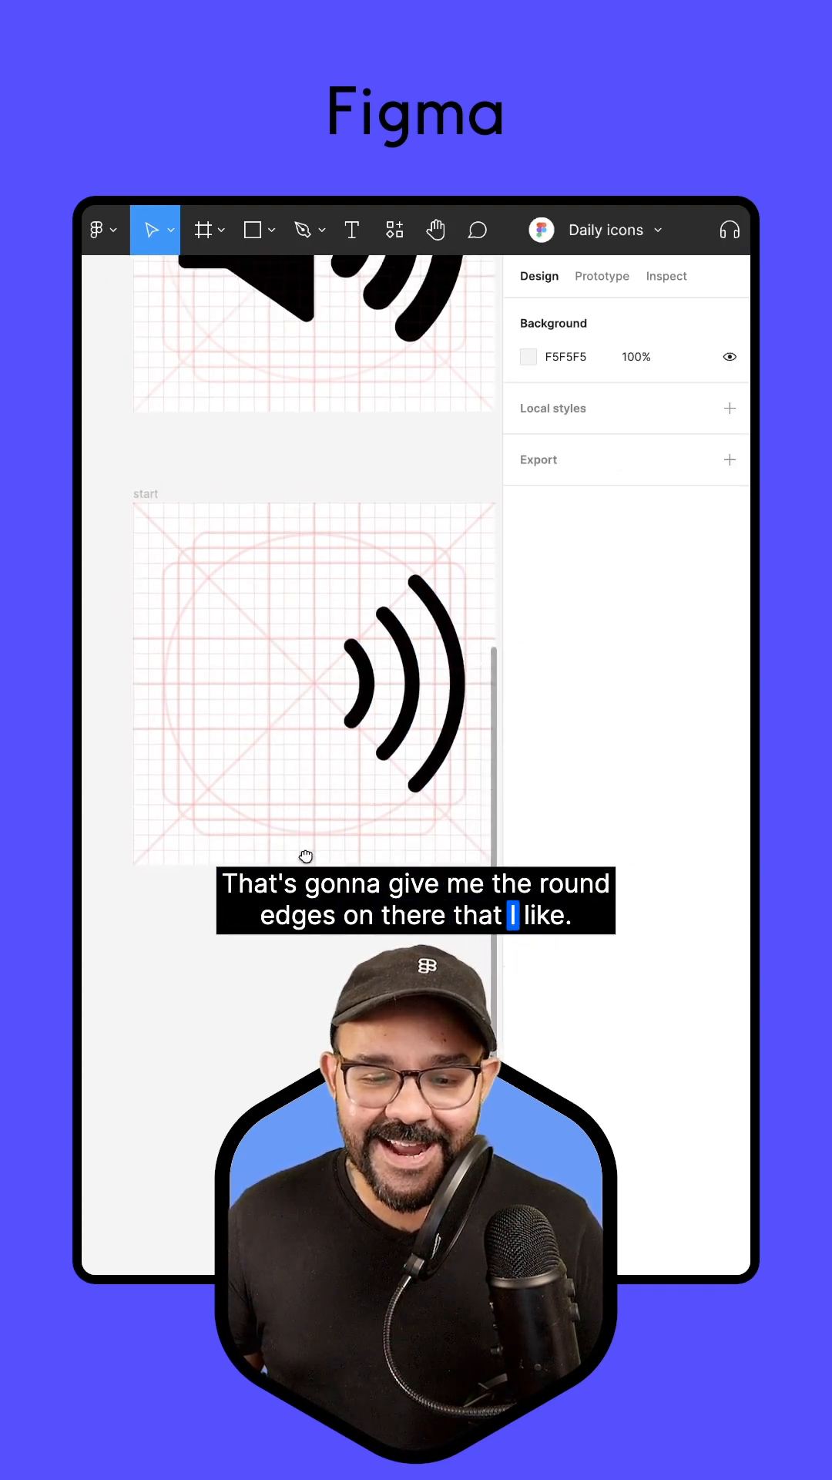
left_click(253, 230)
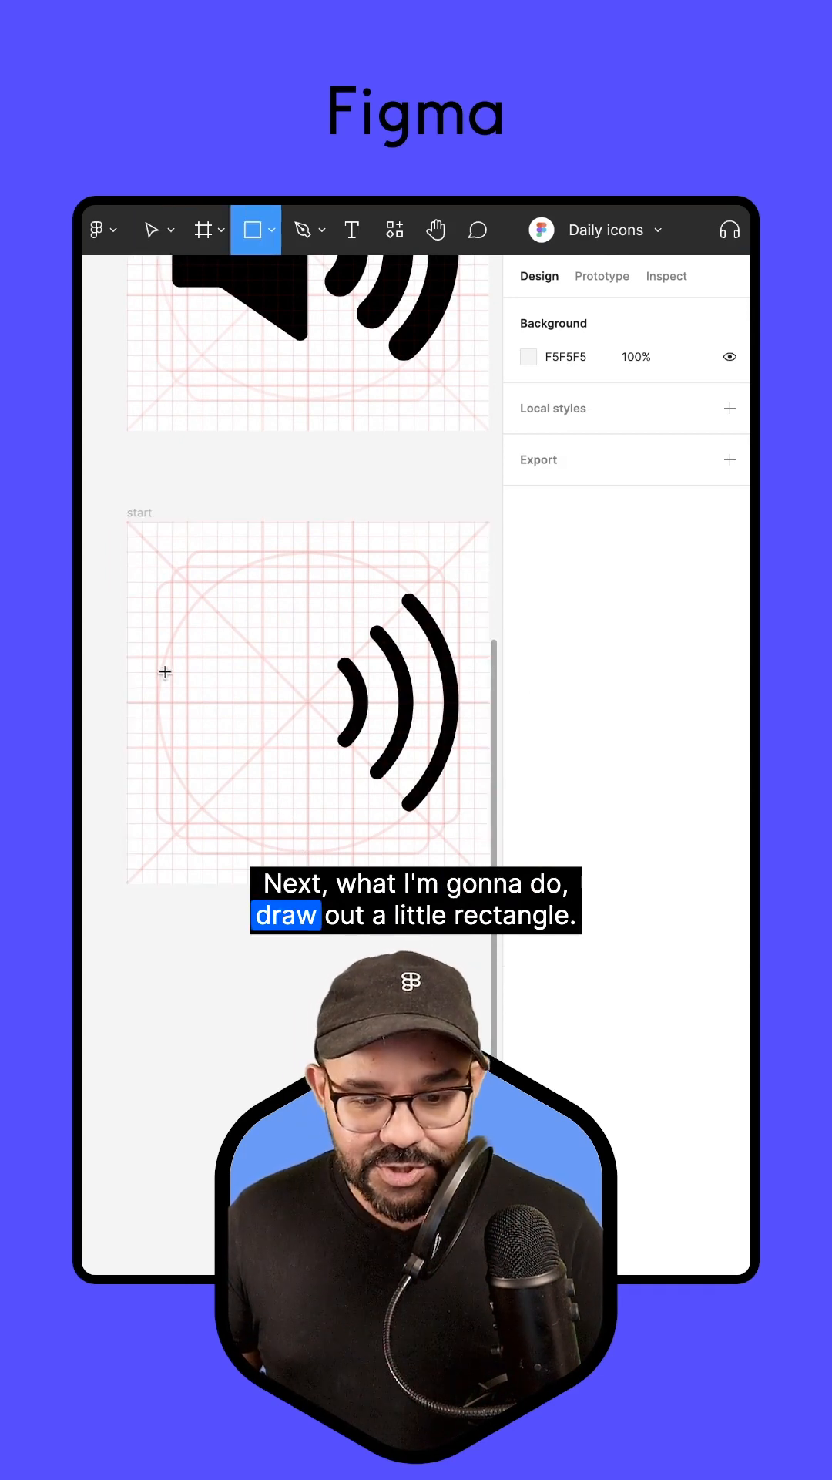
Build the speaker from a small rectangle and a taller rectangle flared into a trapezoid.
left_click_drag(165, 673, 203, 725)
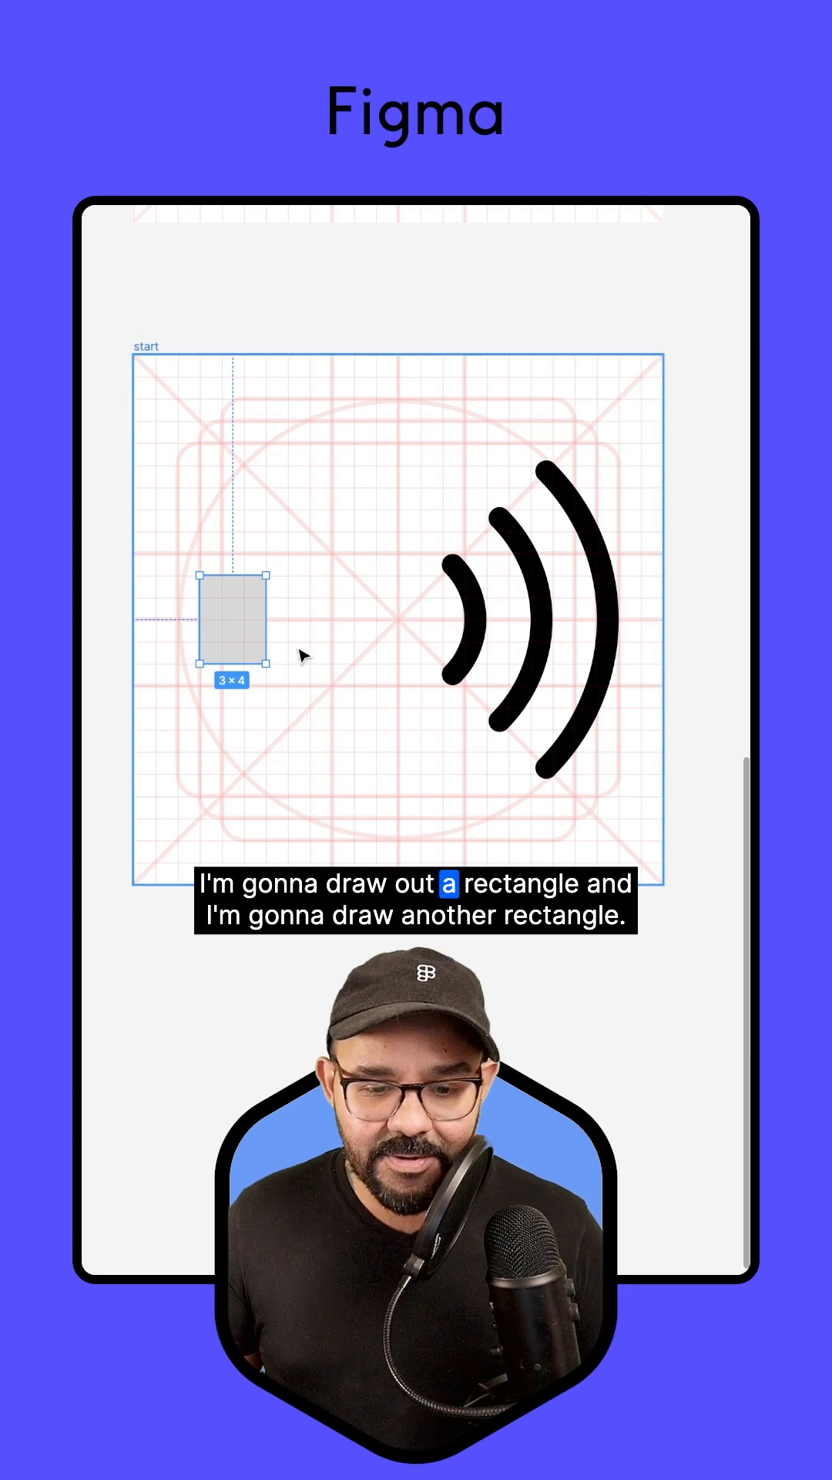
key("r")
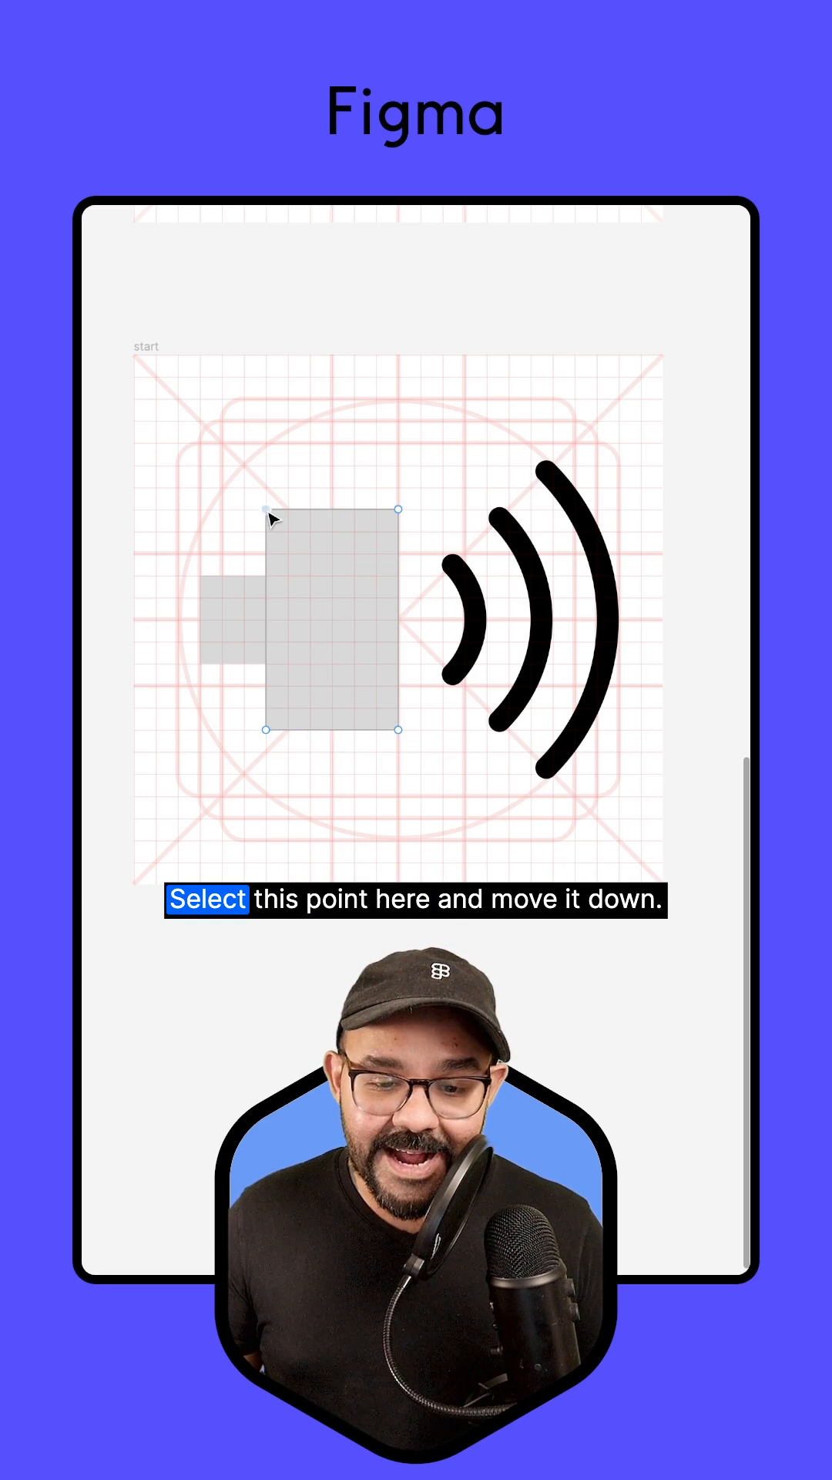
left_click_drag(268, 509, 267, 573)
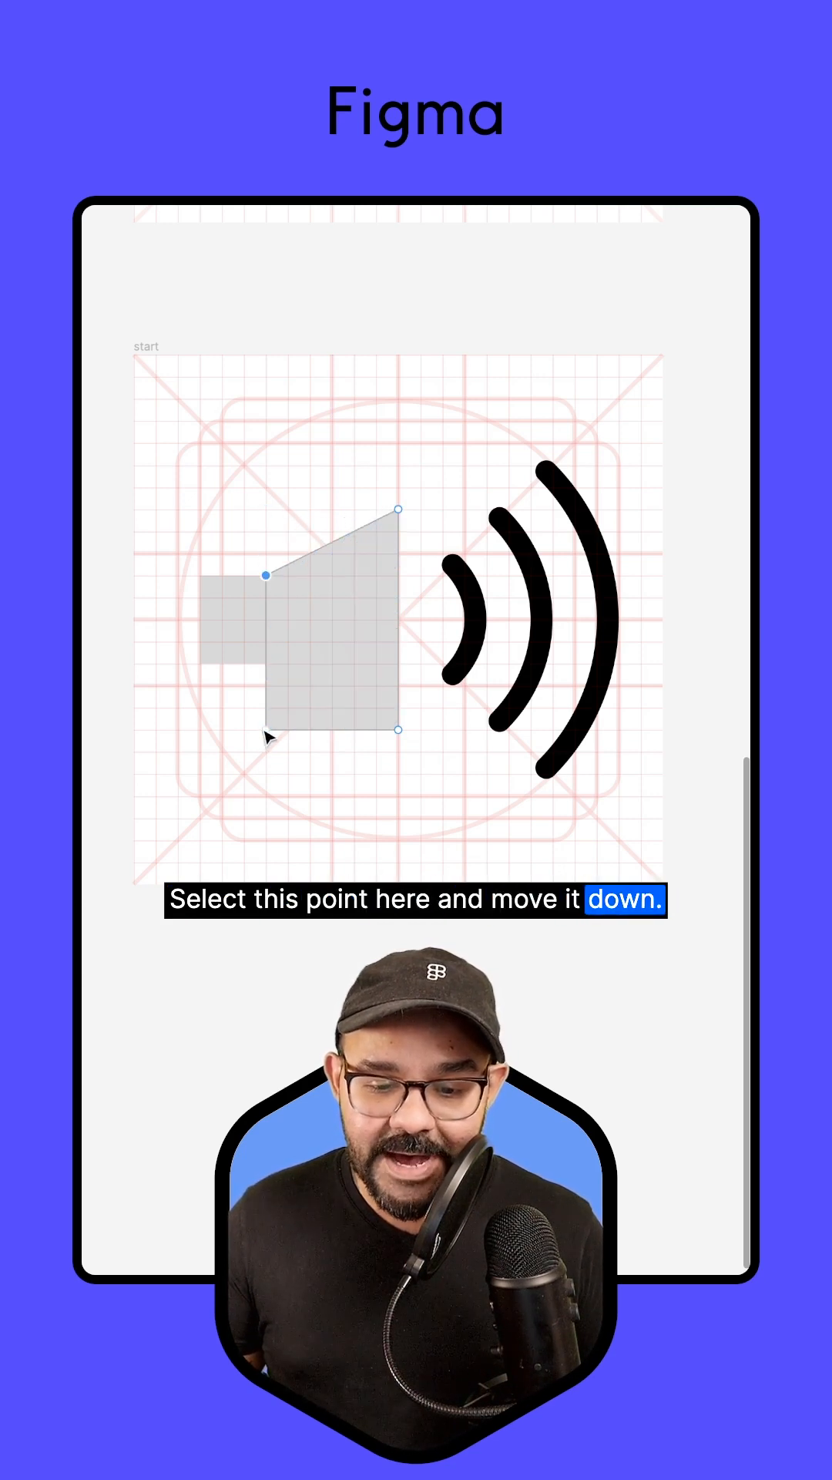
left_click_drag(264, 575, 264, 660)
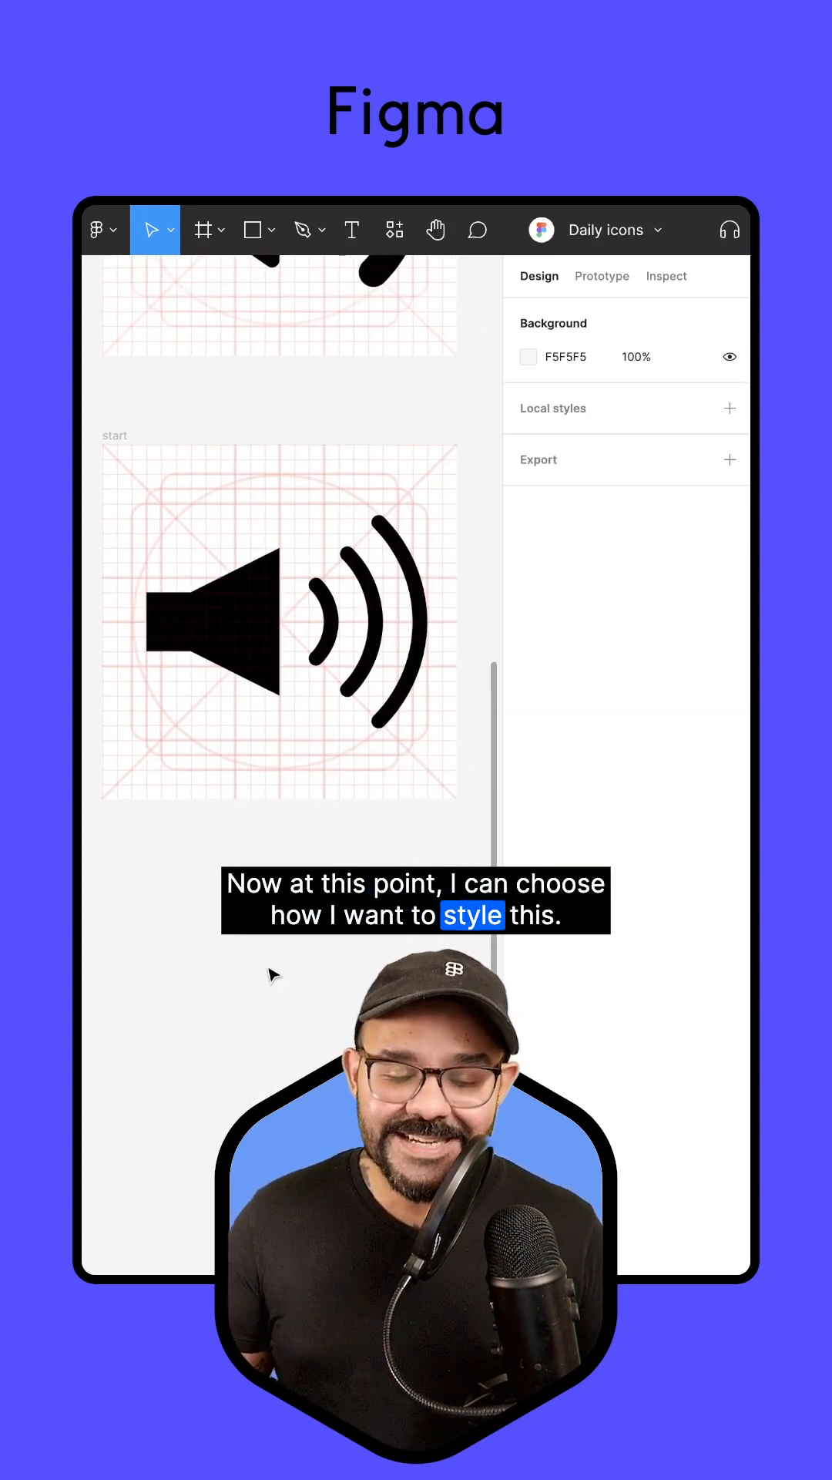
Union the rectangle and trapezoid speaker pieces into a single shape.
left_click(216, 622)
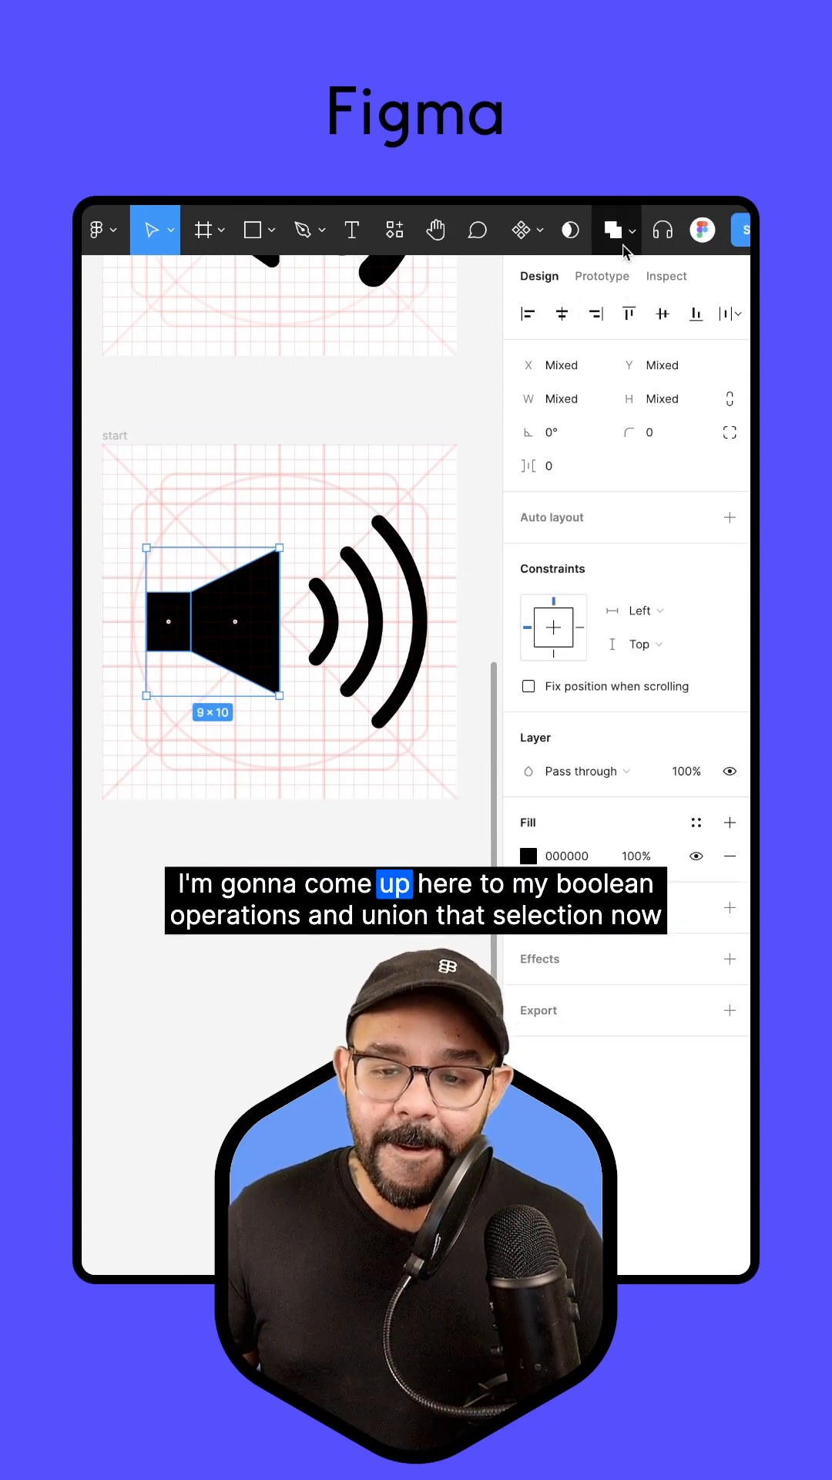
left_click(615, 231)
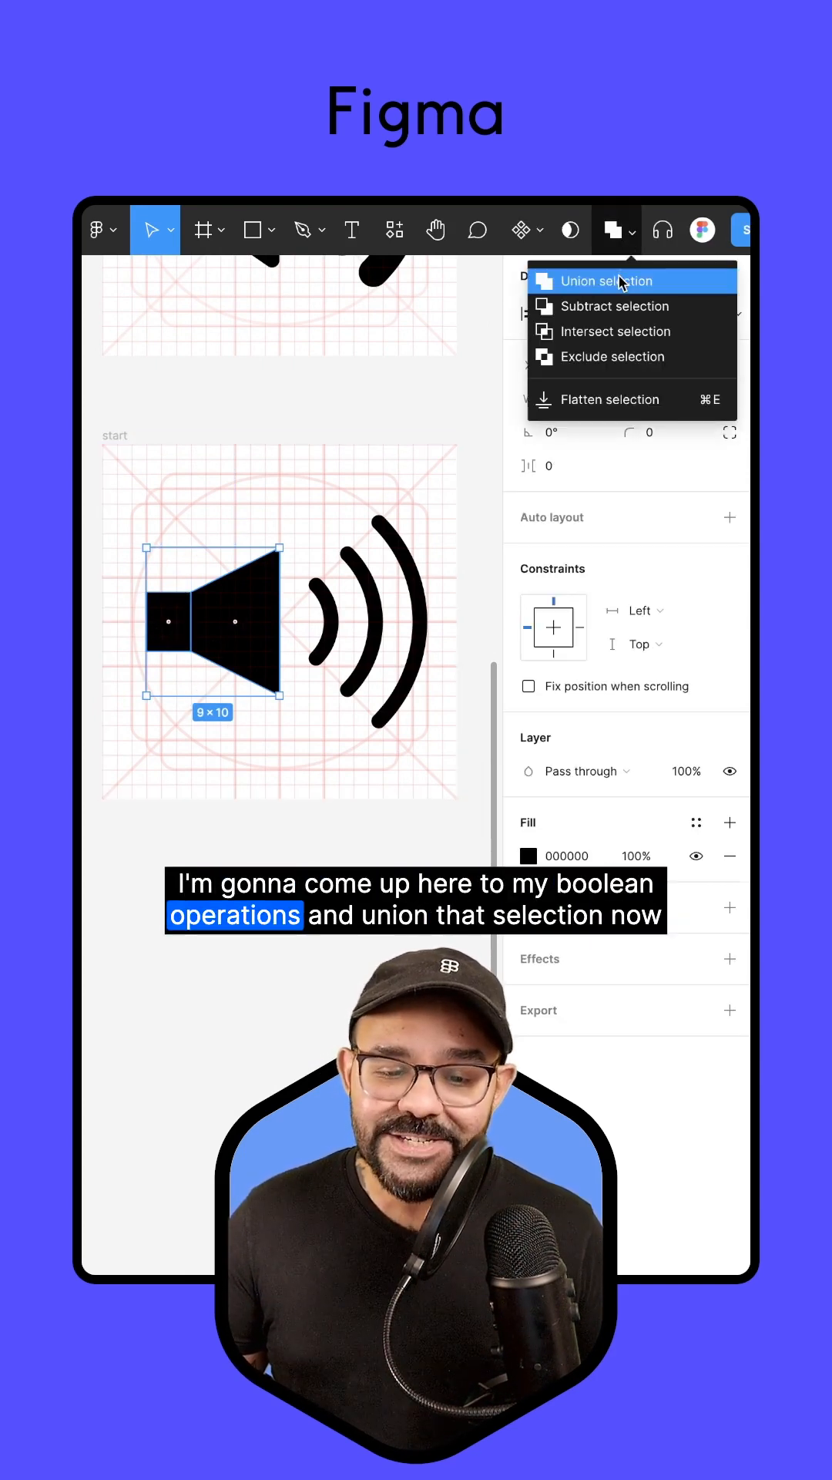
left_click(606, 281)
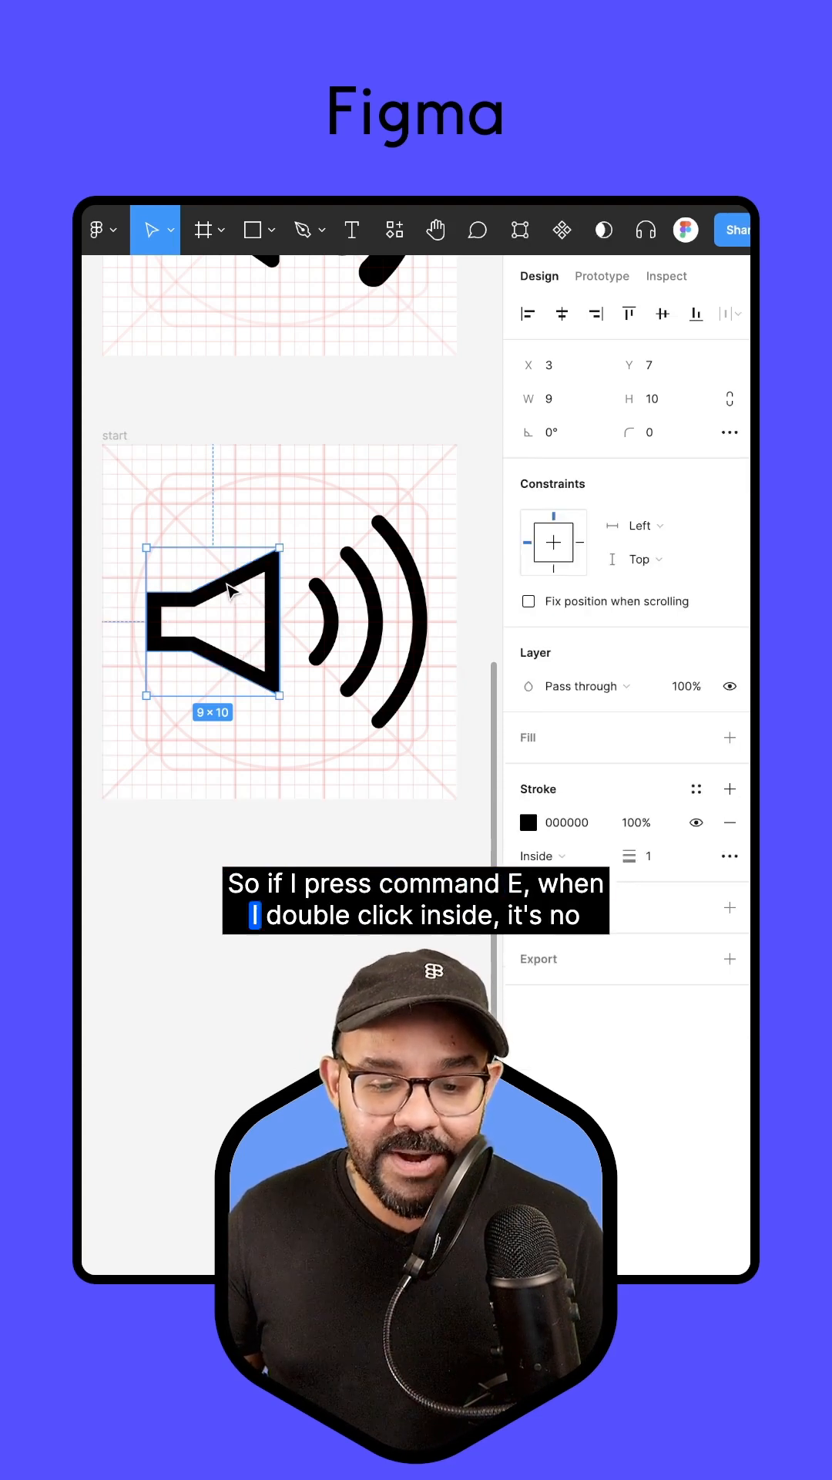
Center the flattened speaker's stroke on its path and change its corner join style.
double_click(231, 592)
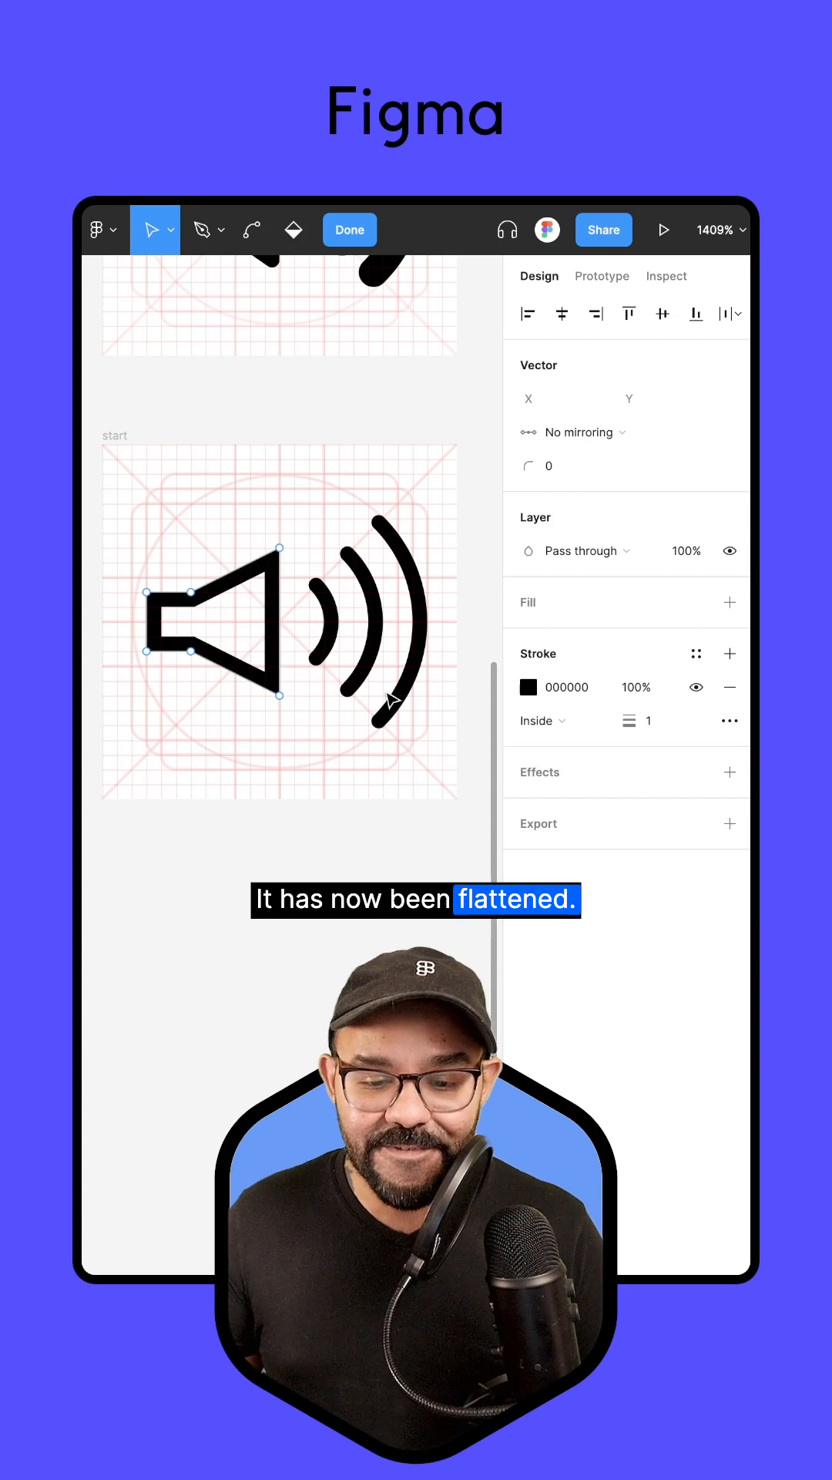
left_click(536, 721)
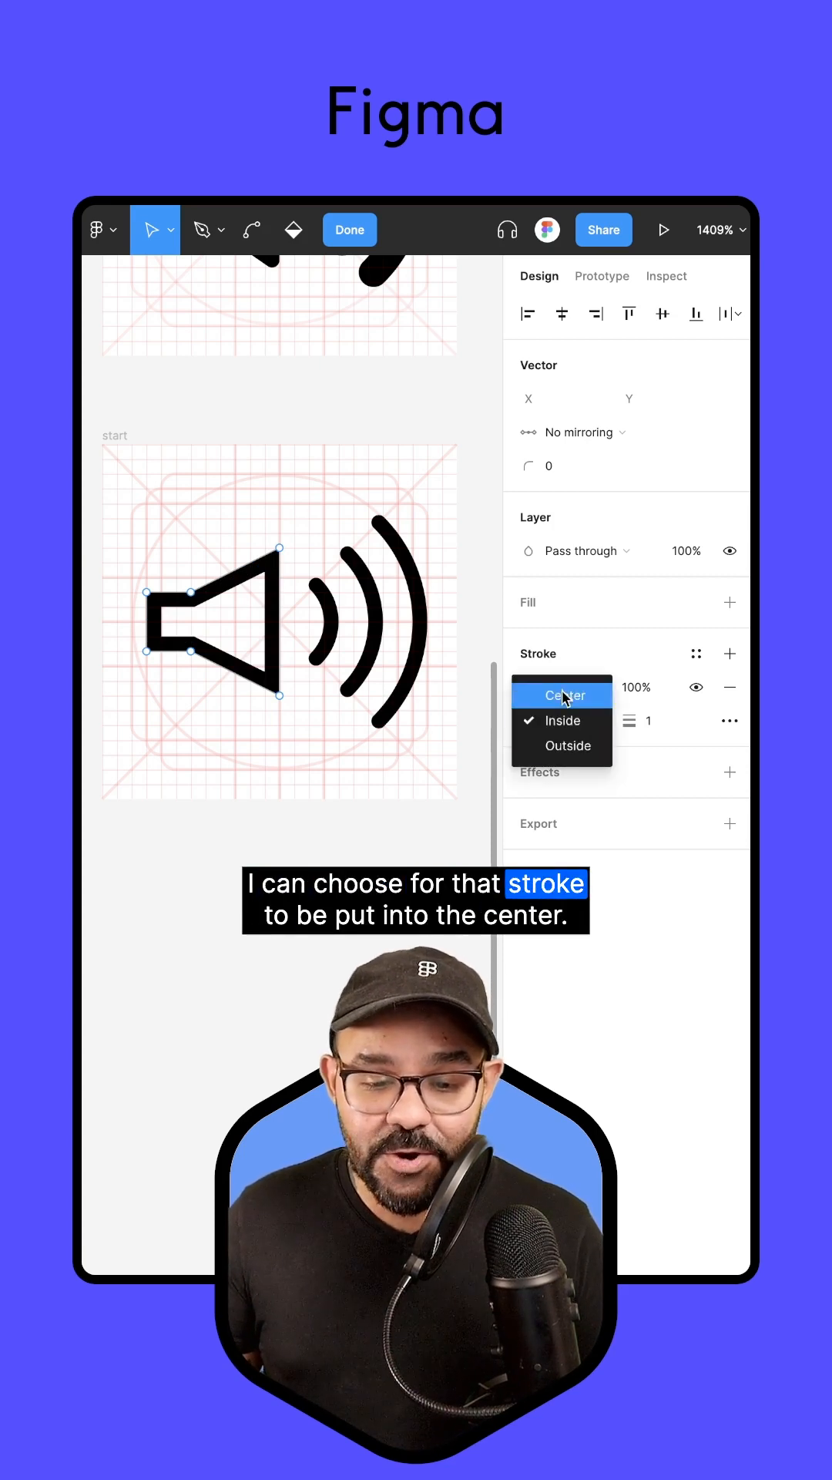
left_click(563, 695)
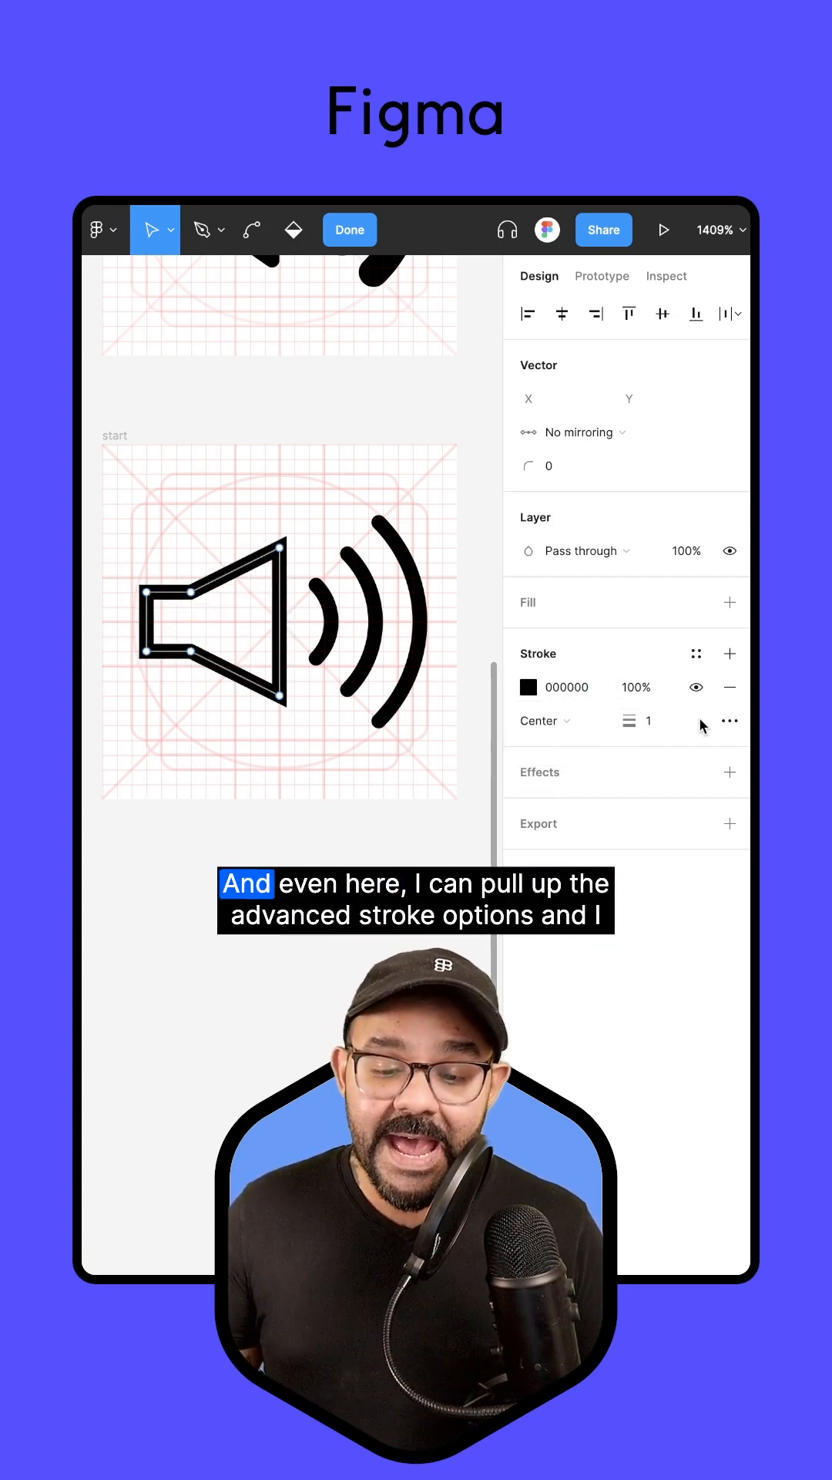
left_click(730, 721)
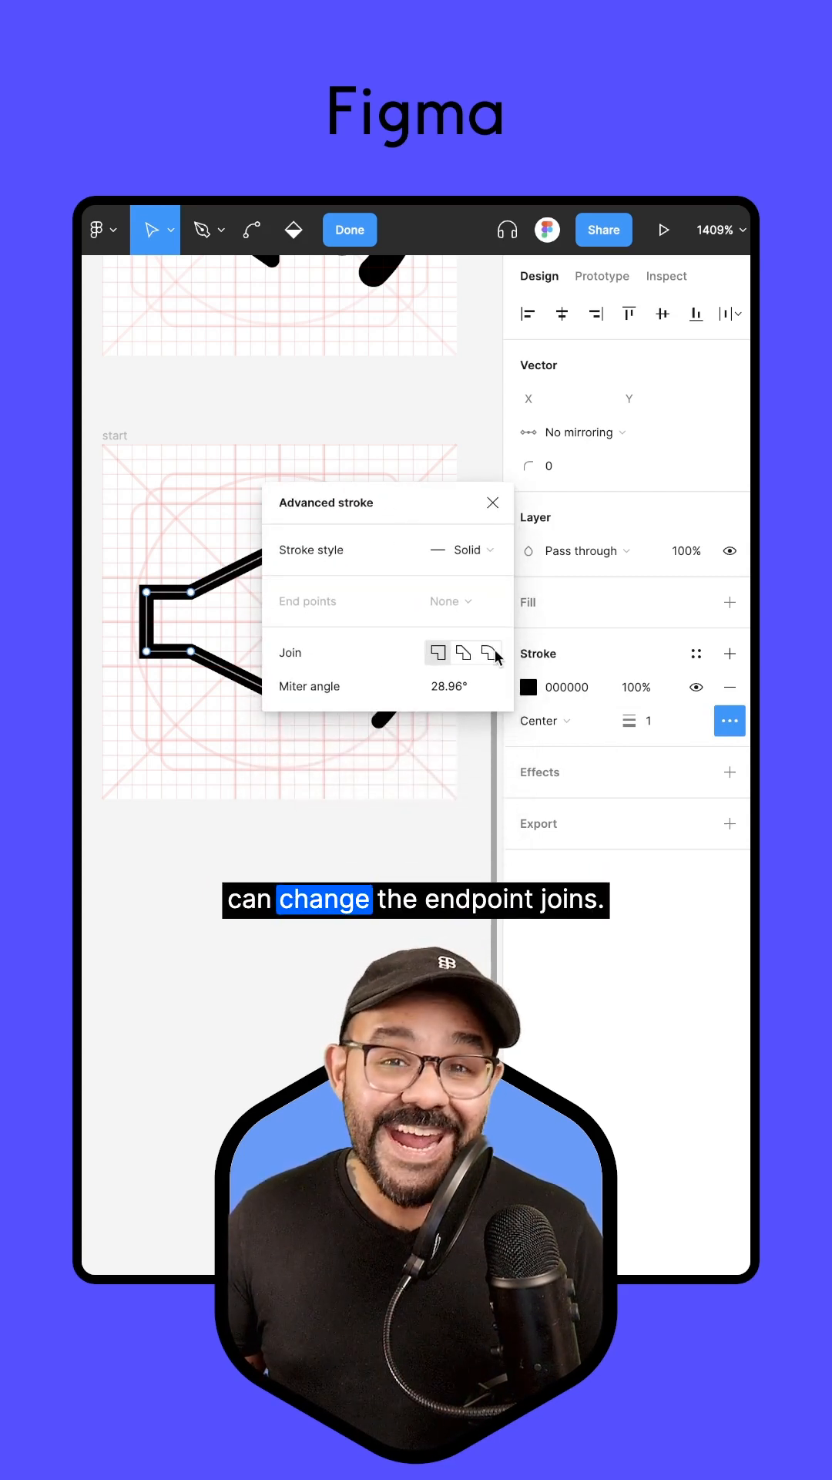
left_click(488, 653)
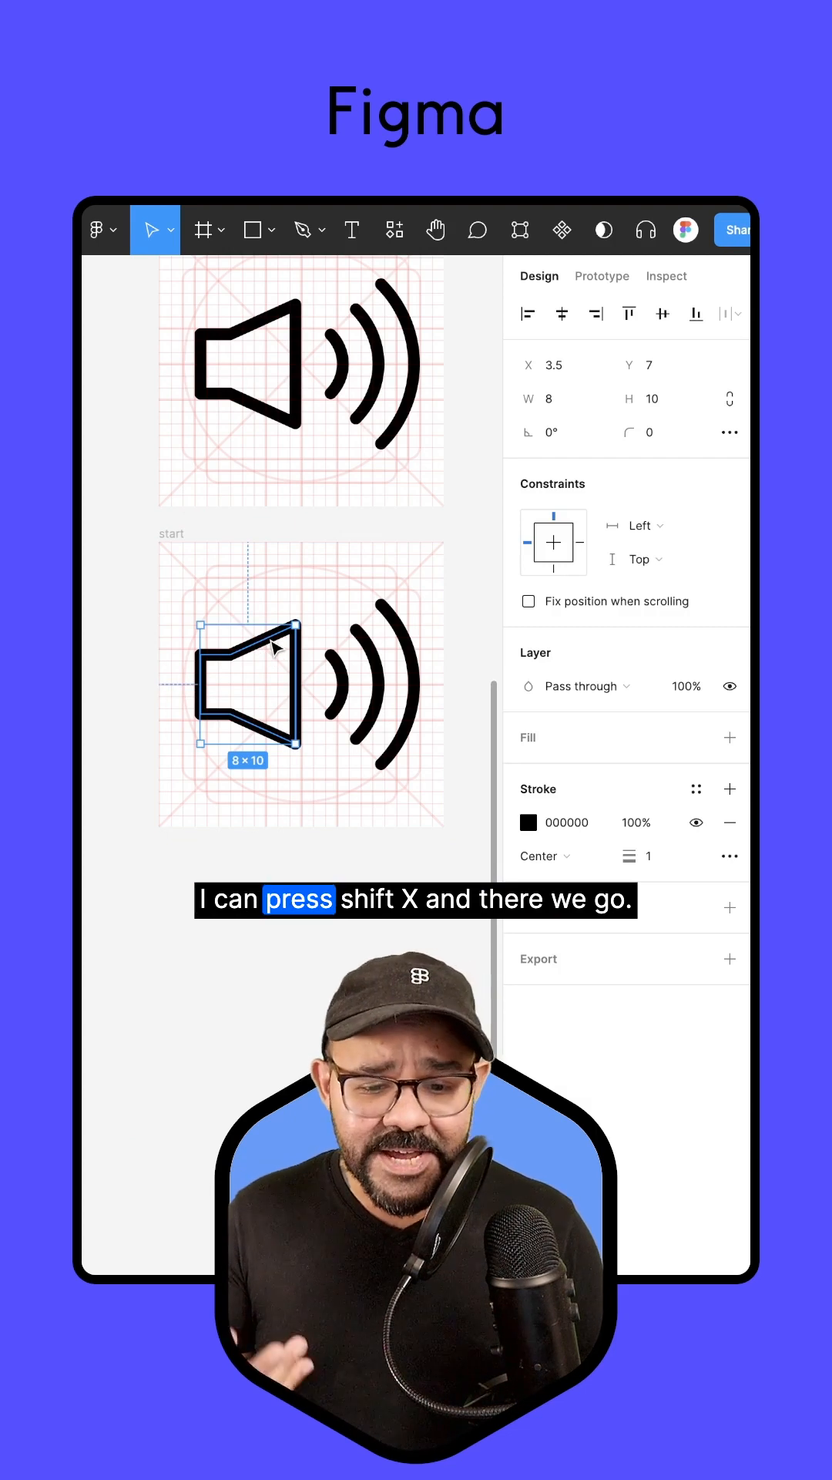
Swap the lower artboard speaker's outline for a solid black fill.
key("shift+x")
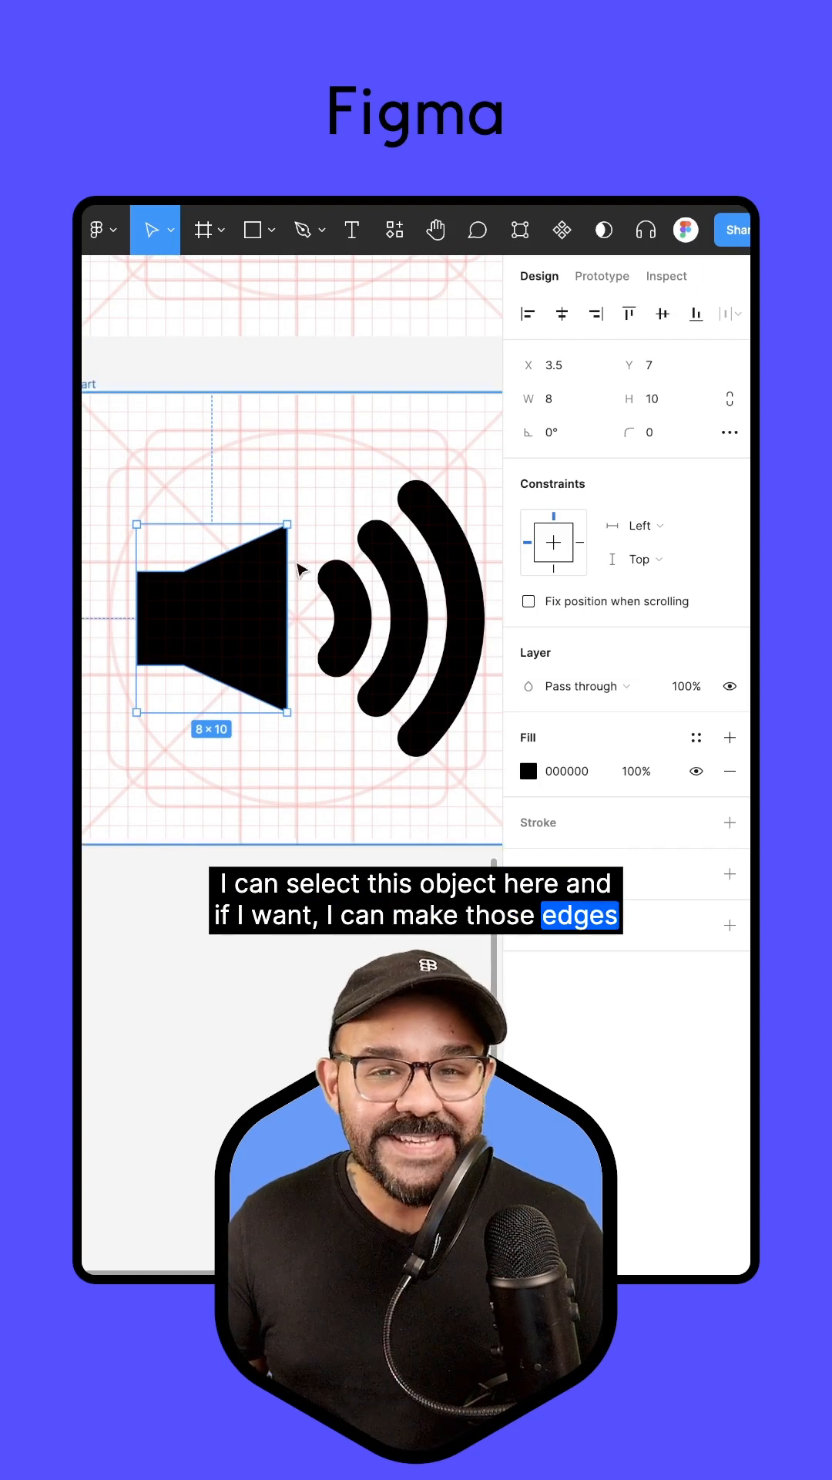
left_click(657, 433)
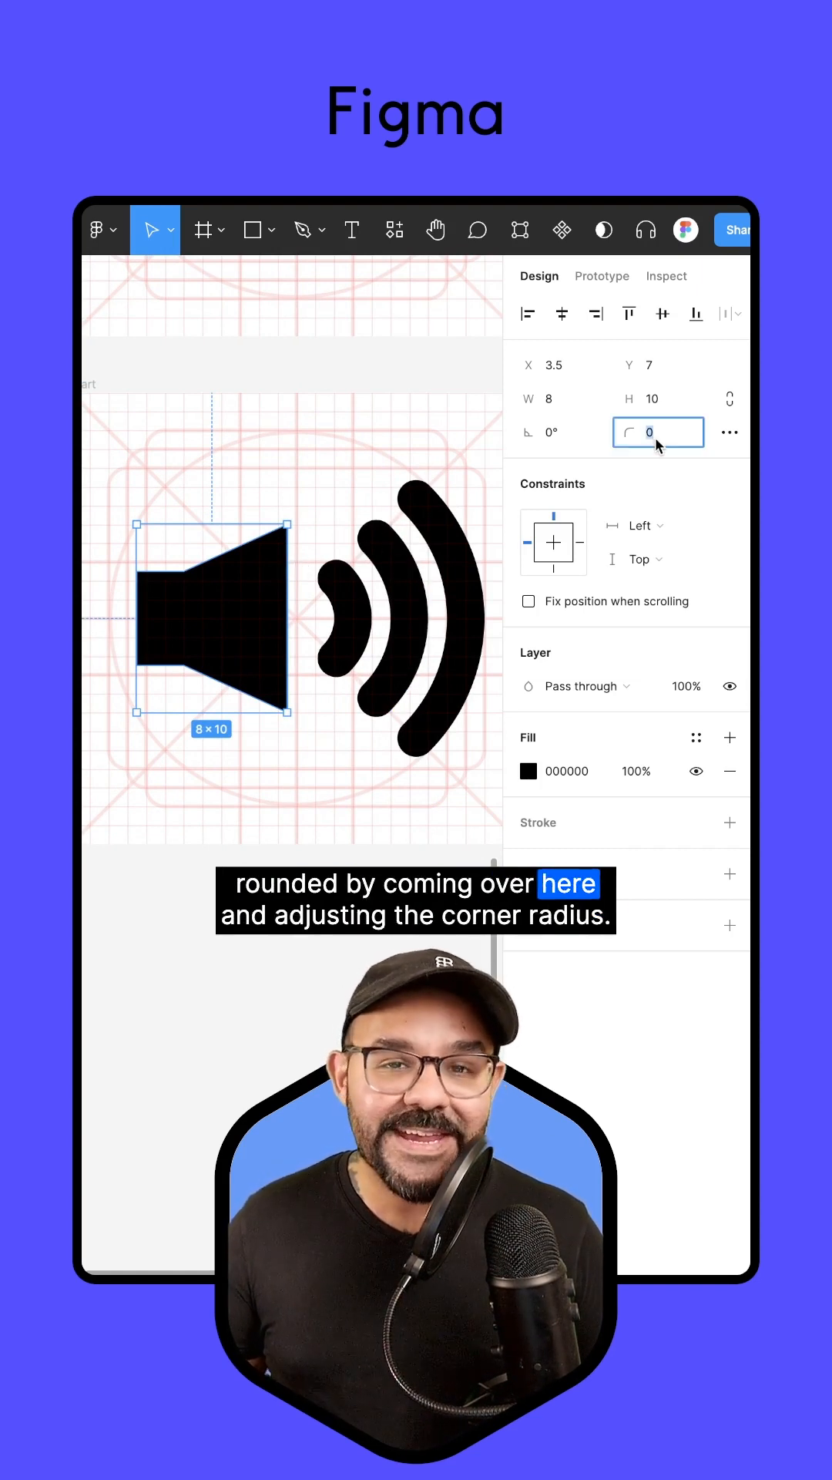
mouse_move(658, 443)
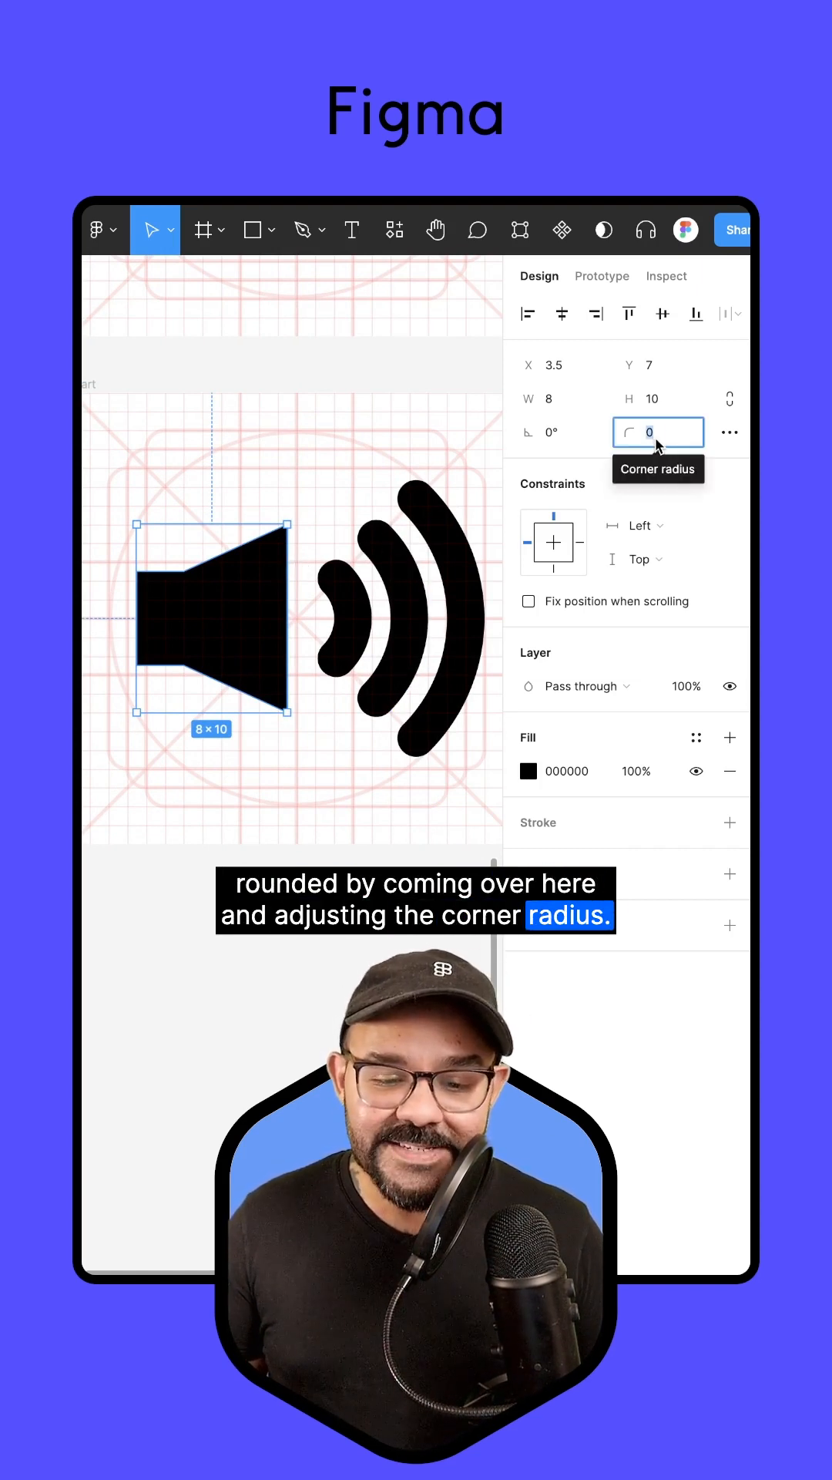